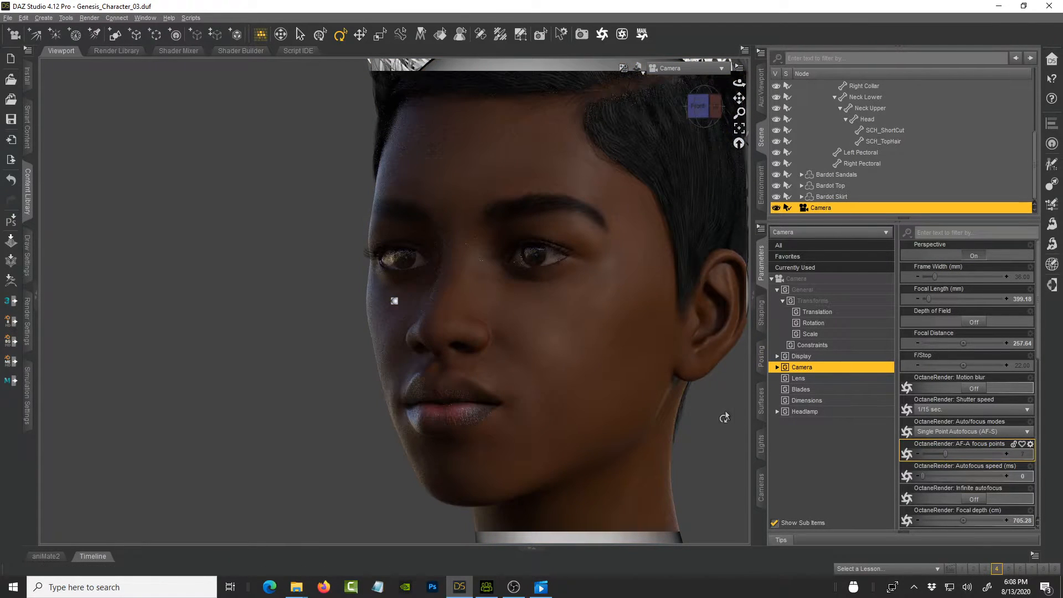
mouse_move(486, 586)
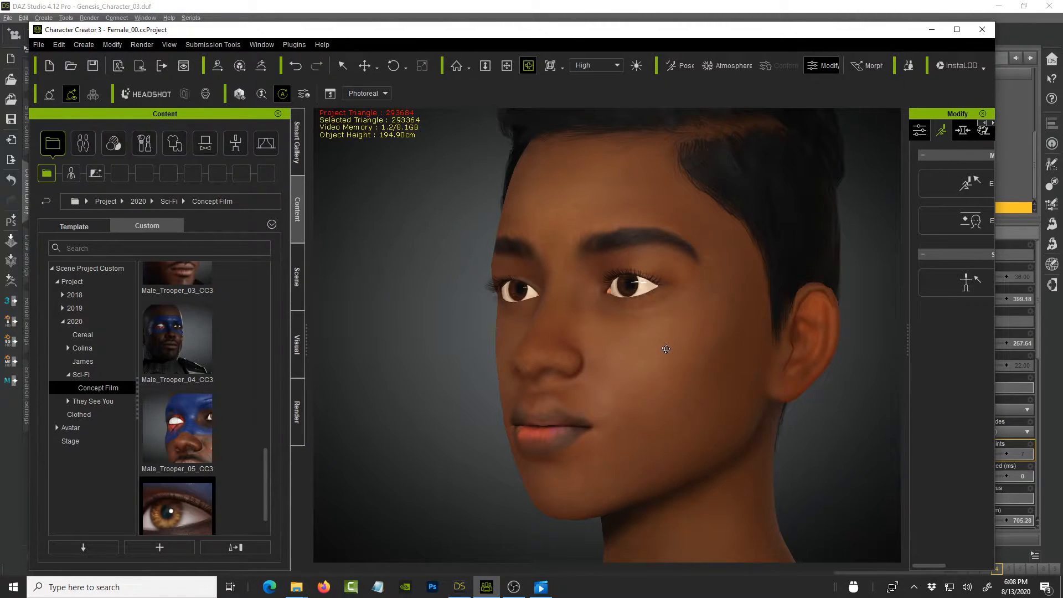
Step: Switch between the DAZ Studio and Character Creator versions of the character to compare them
left_click(541, 587)
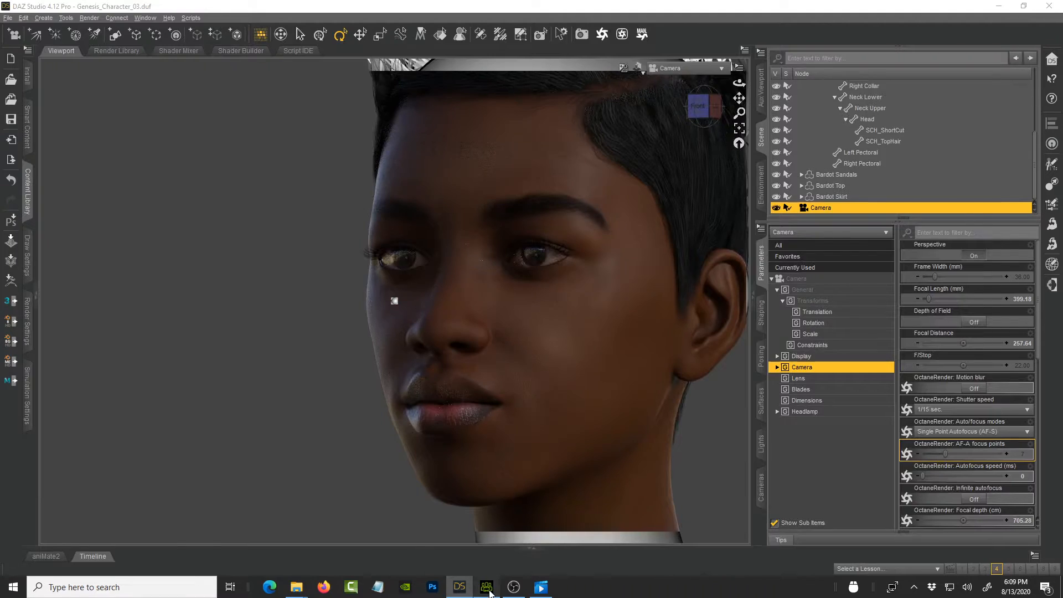
left_click(487, 587)
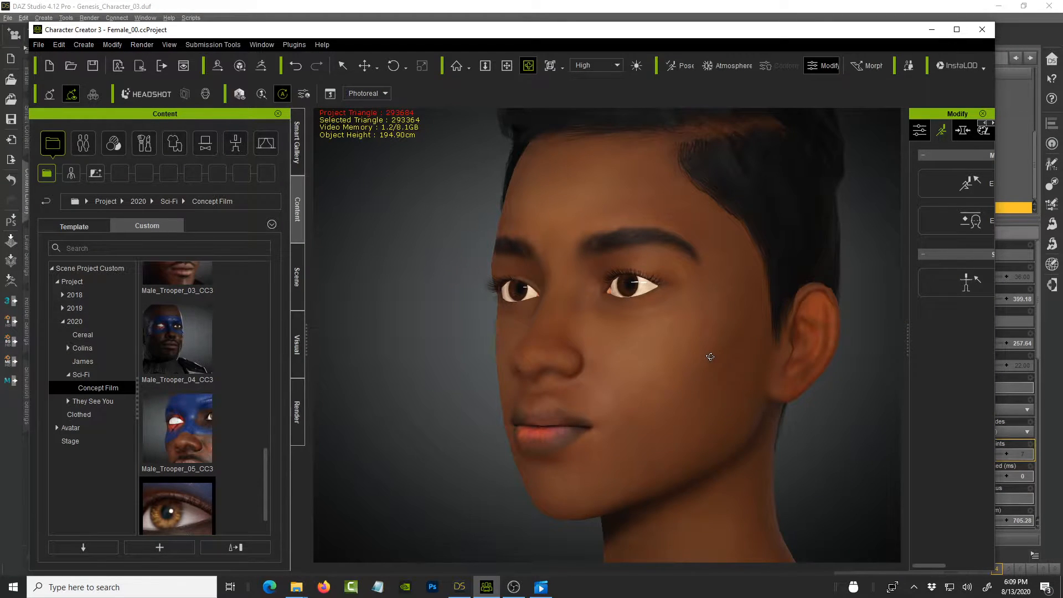
scroll("up", 3)
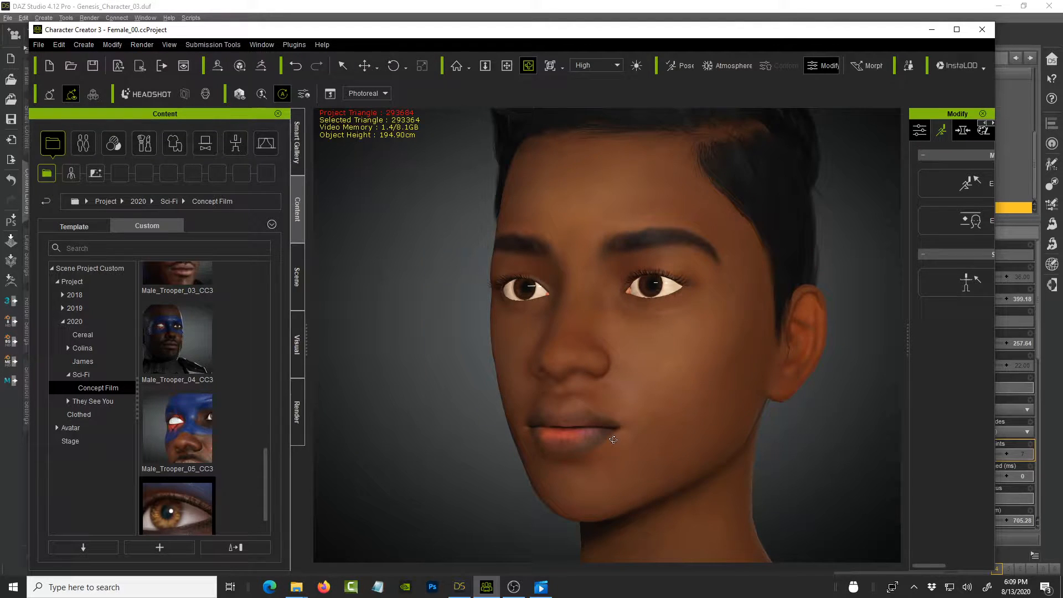
left_click(459, 587)
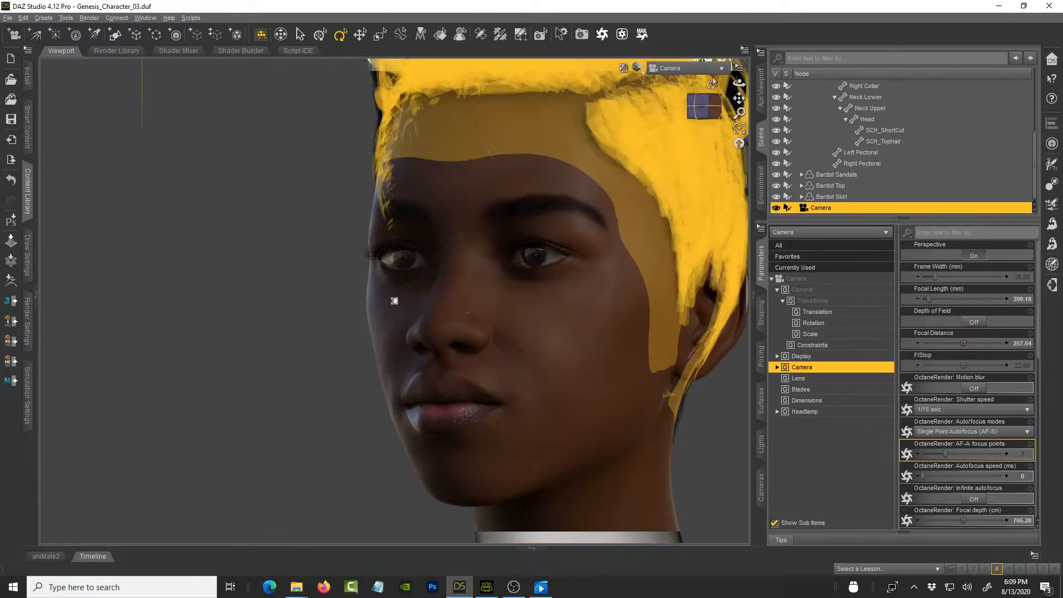
Step: Set the DAZ Studio viewport DrawStyle to Texture Shaded and minimize the window
left_click(637, 67)
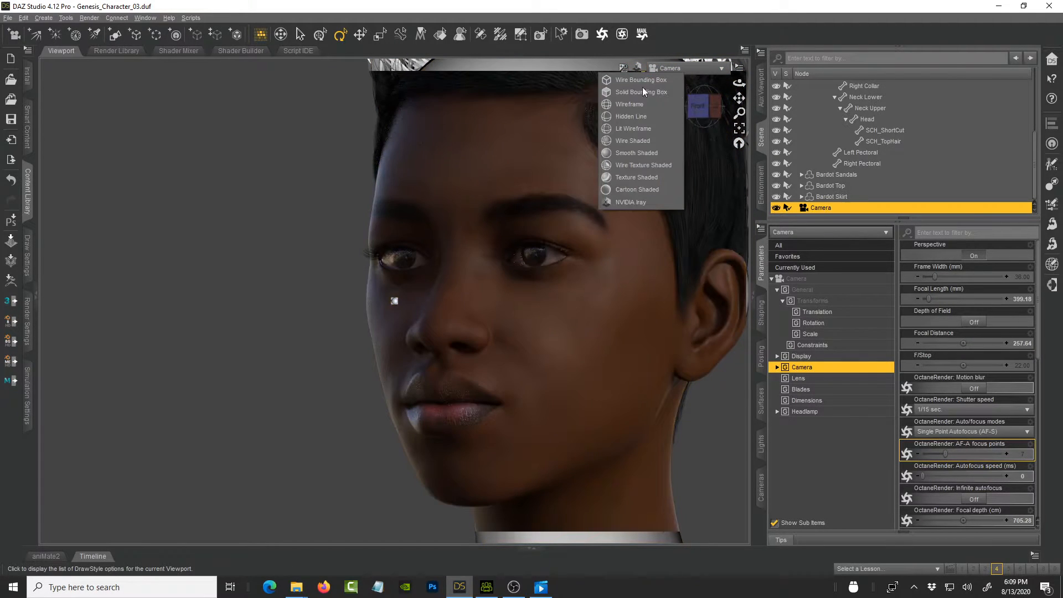
mouse_move(641, 165)
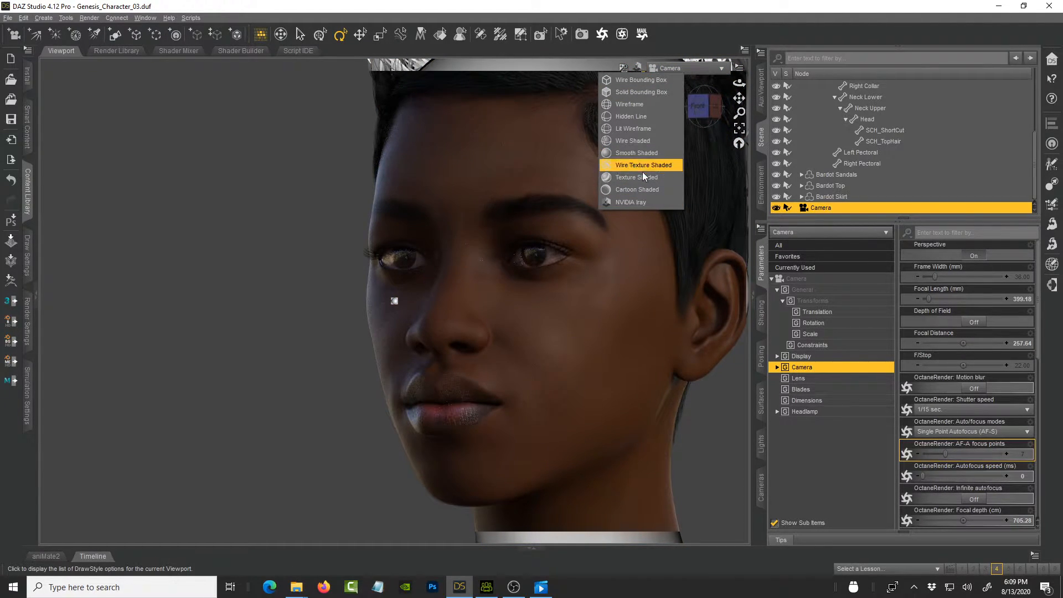
mouse_move(630, 202)
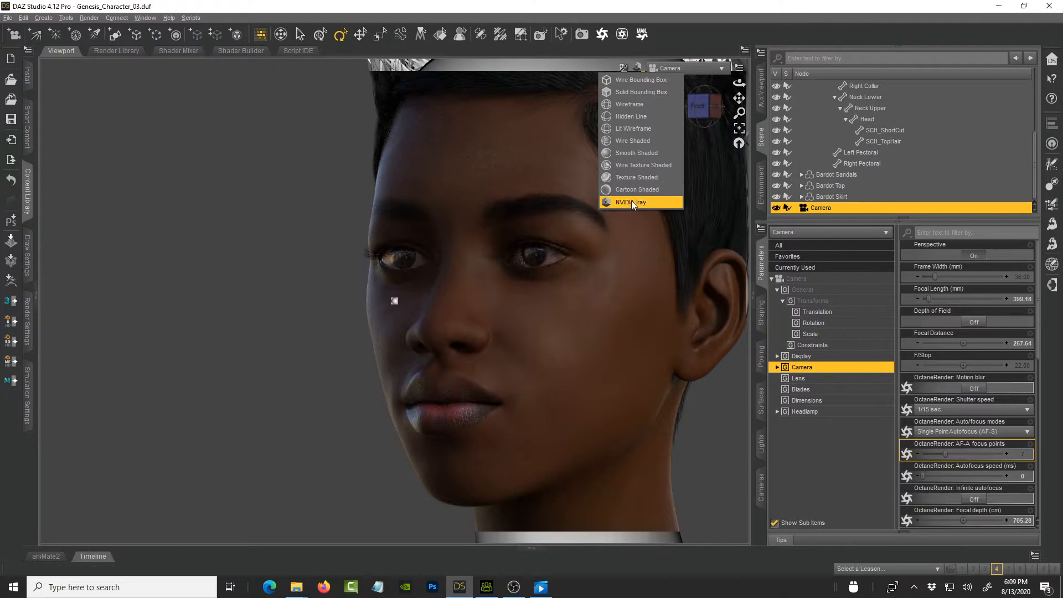
mouse_move(636, 178)
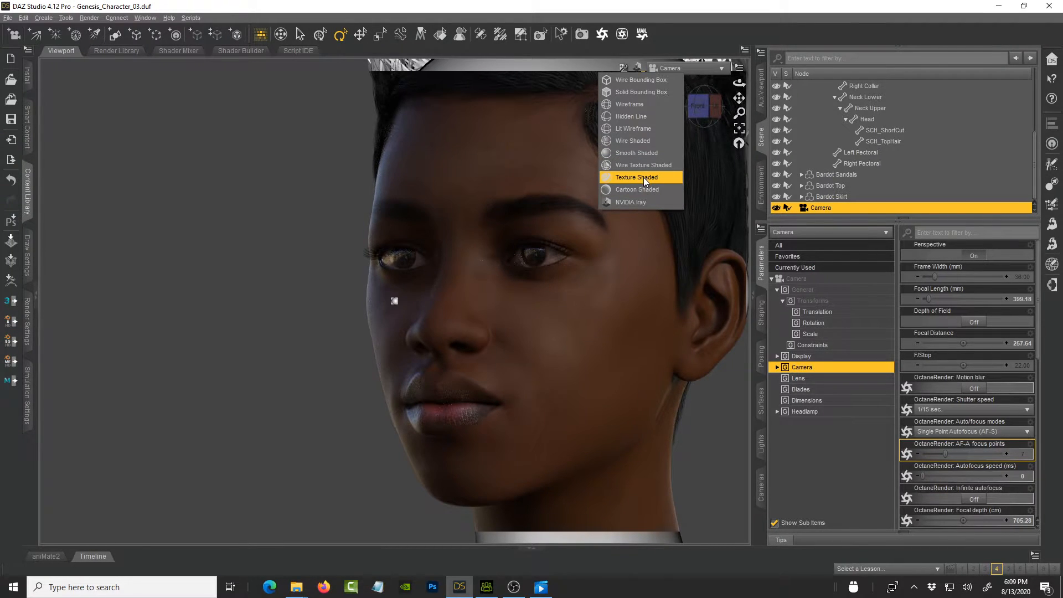
left_click(635, 177)
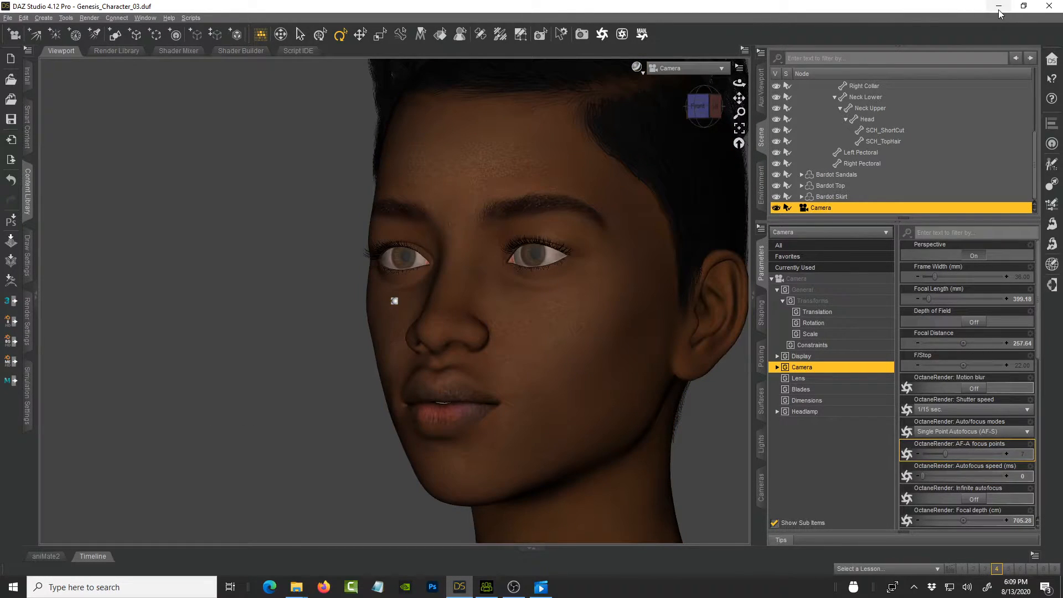
left_click(486, 587)
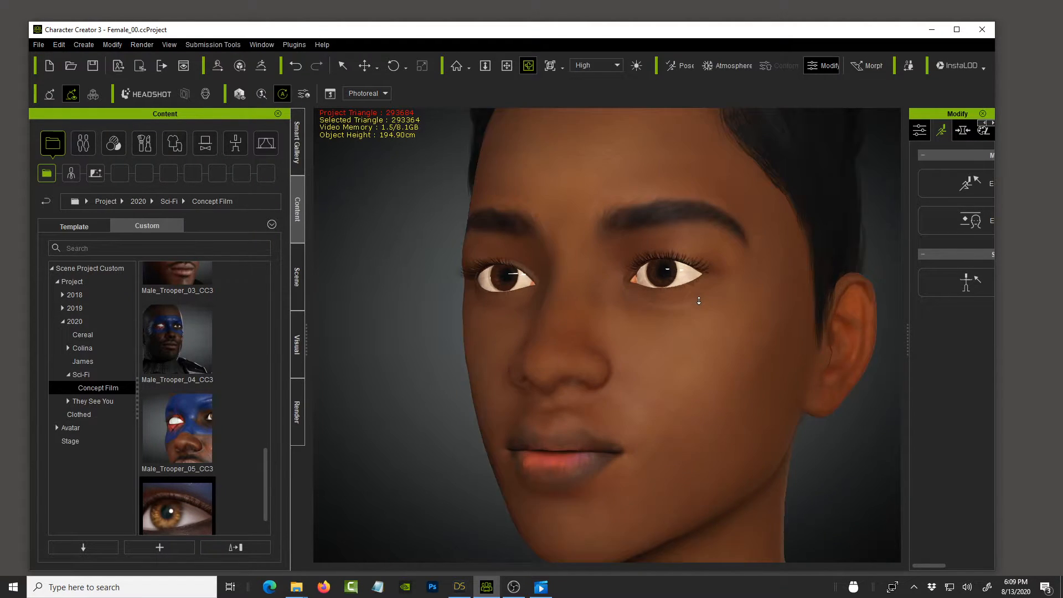
Step: Zoom in on the eye and open the Actor library's Template Eye folder
scroll("up", 3)
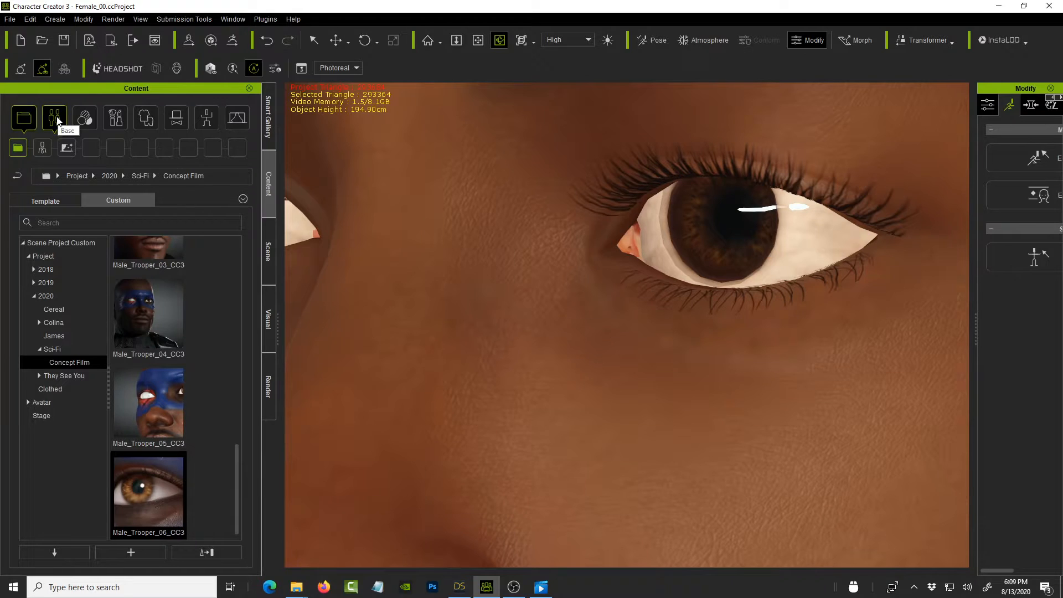
left_click(54, 118)
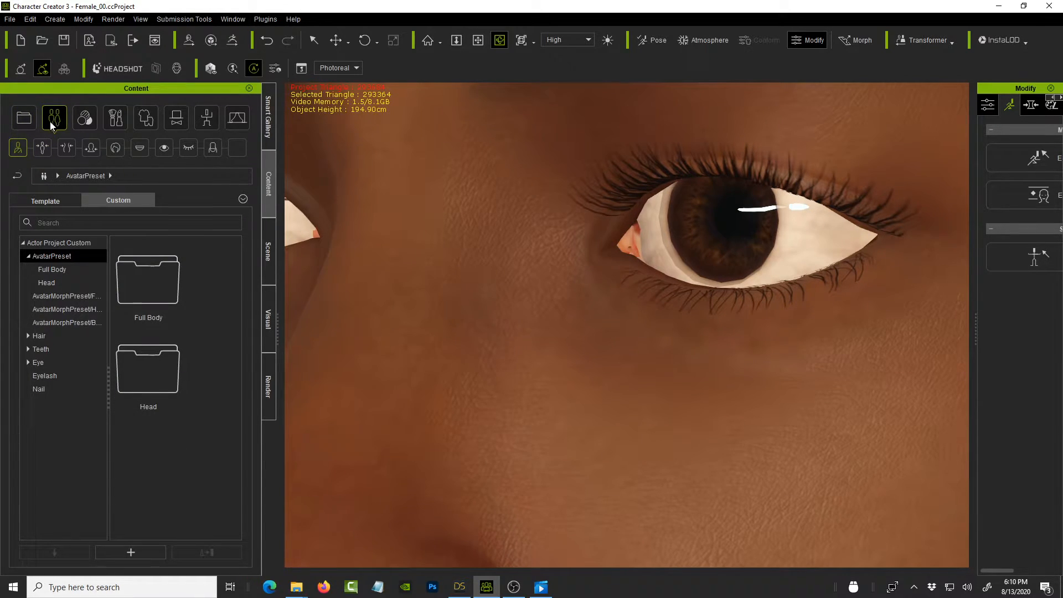
mouse_move(66, 147)
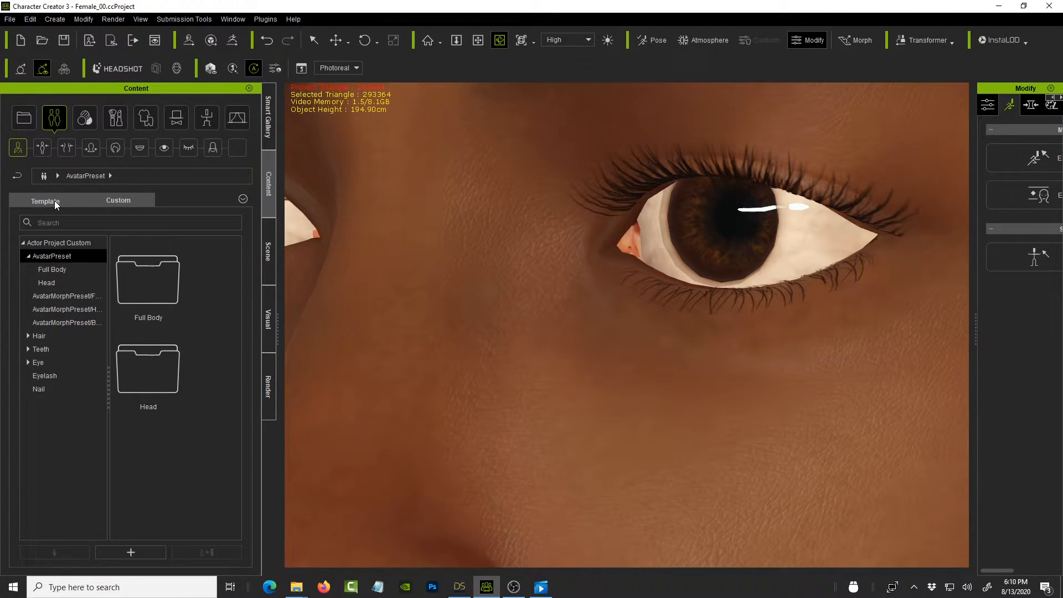
left_click(46, 200)
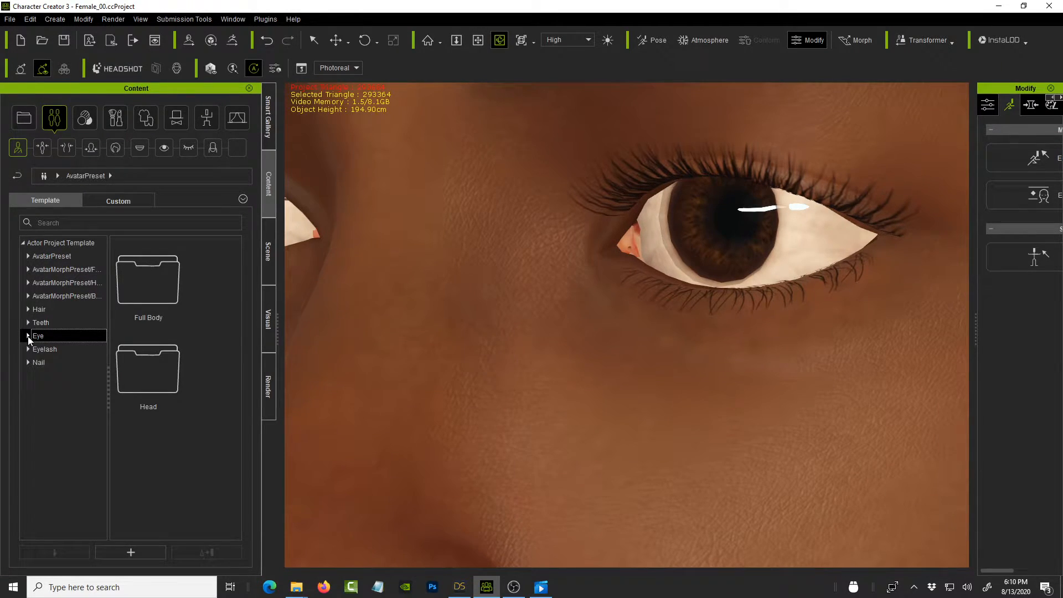
left_click(38, 335)
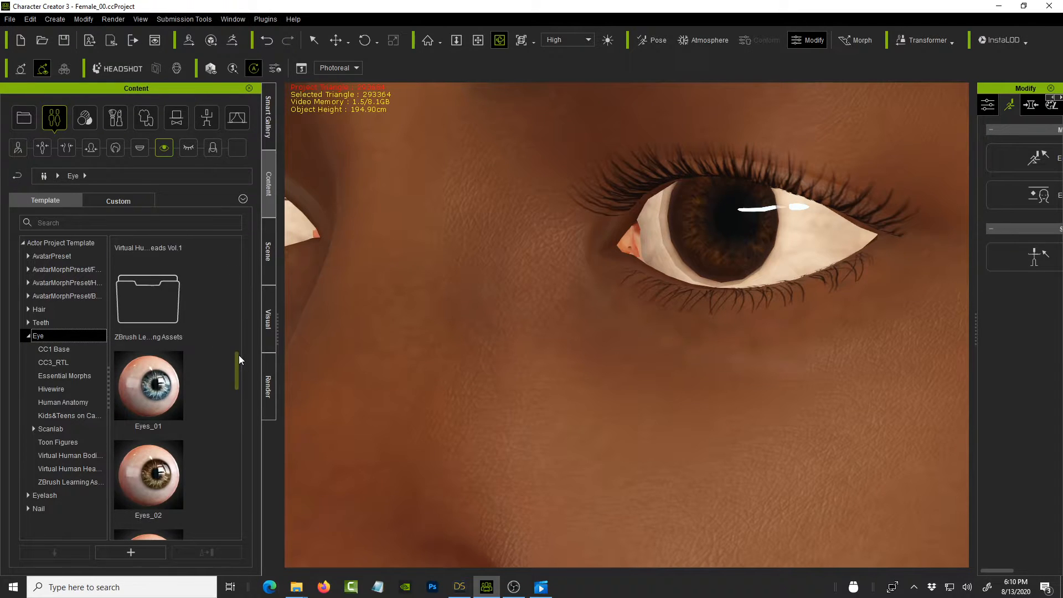
scroll("down", 3)
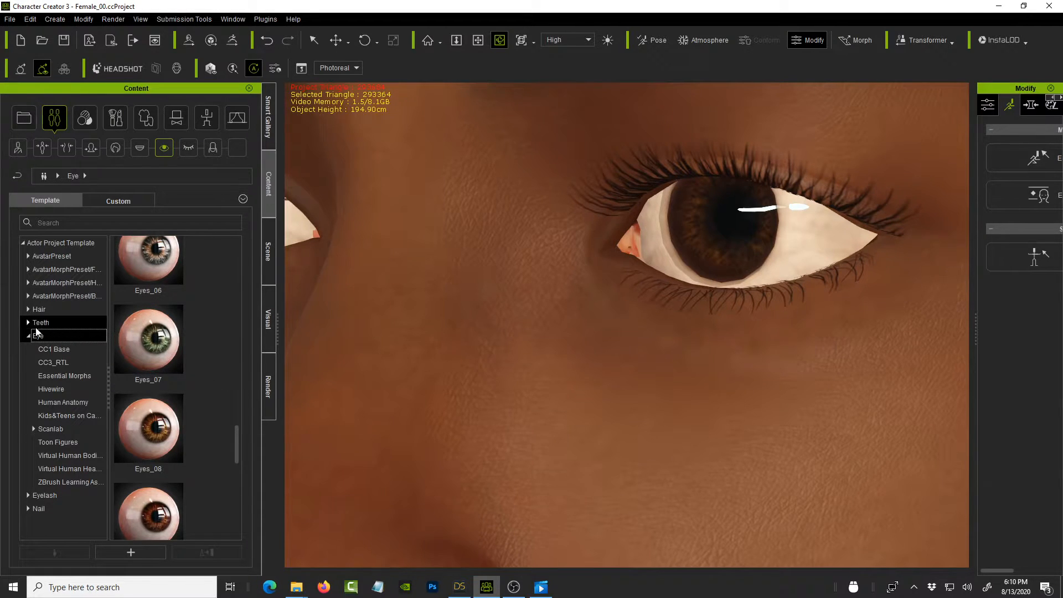
left_click(38, 335)
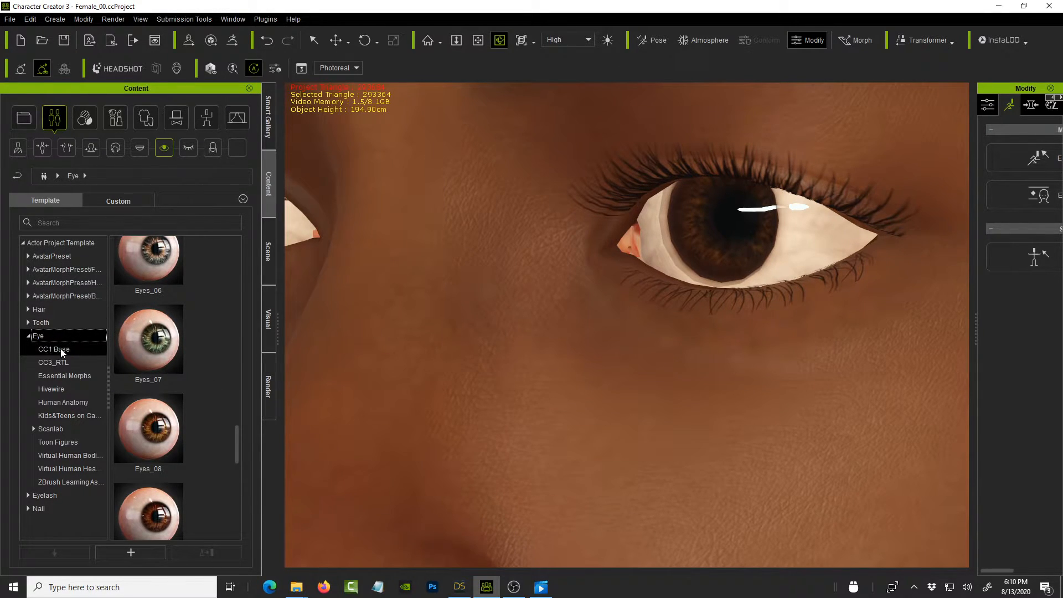
Step: Browse the CC3_RTL eye presets, then return to the Eye list showing Eyes_07 and Eyes_08
left_click(53, 361)
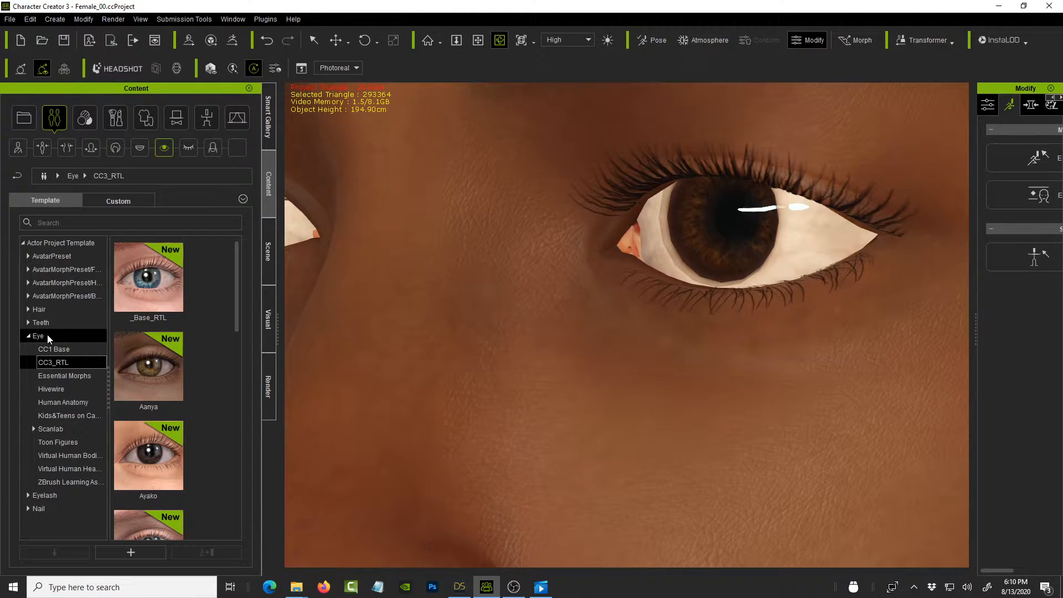
left_click(38, 335)
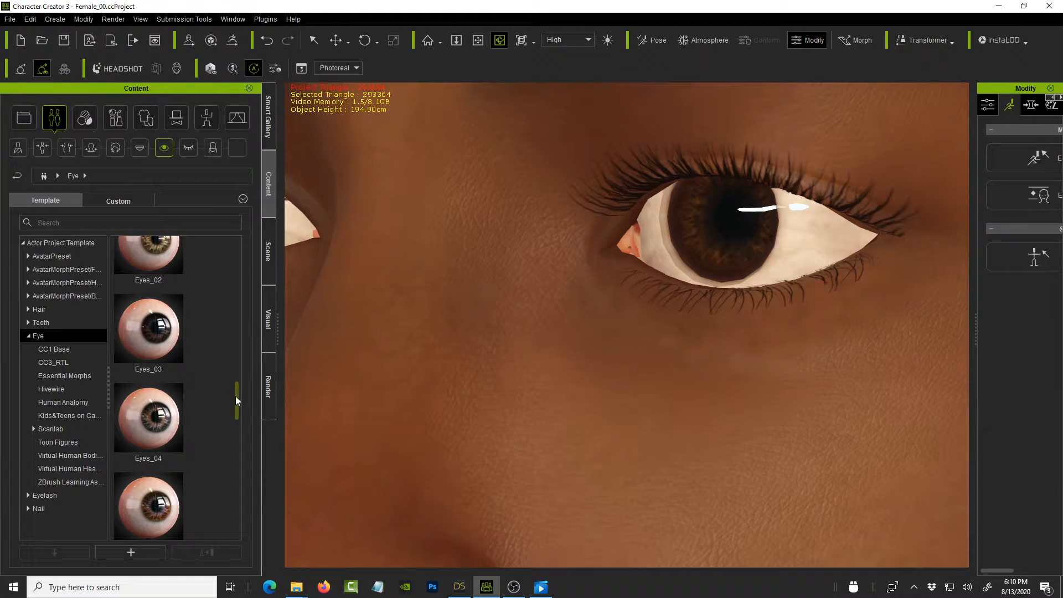
scroll("down", 3)
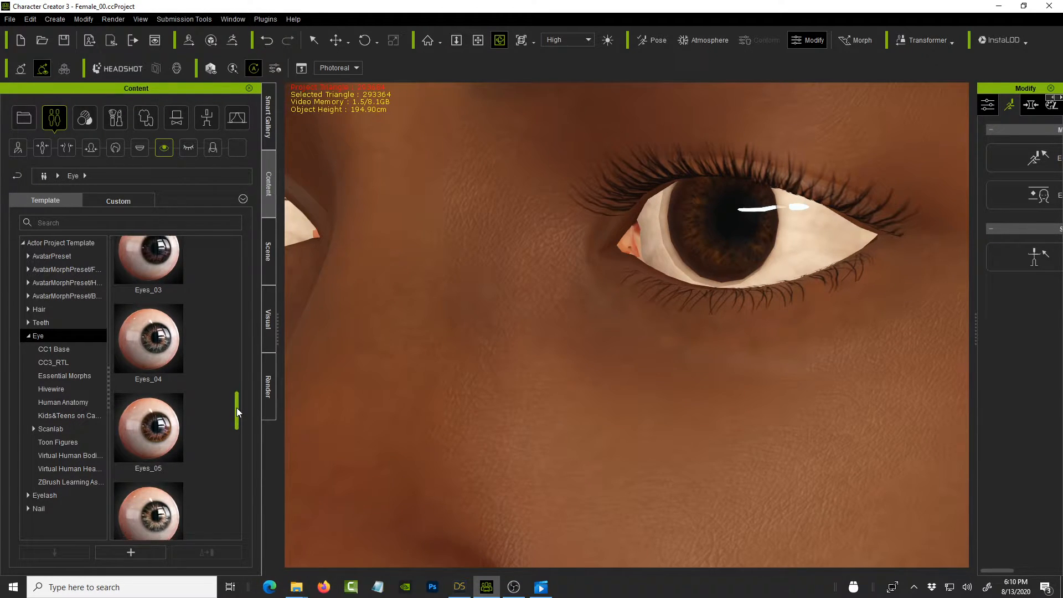
left_click(148, 423)
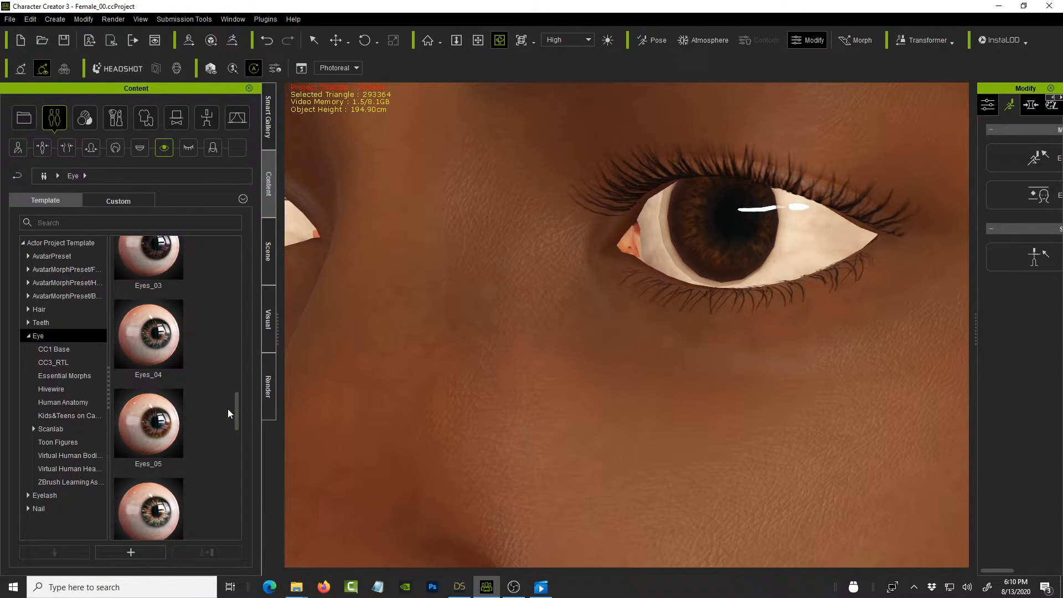
scroll("down", 3)
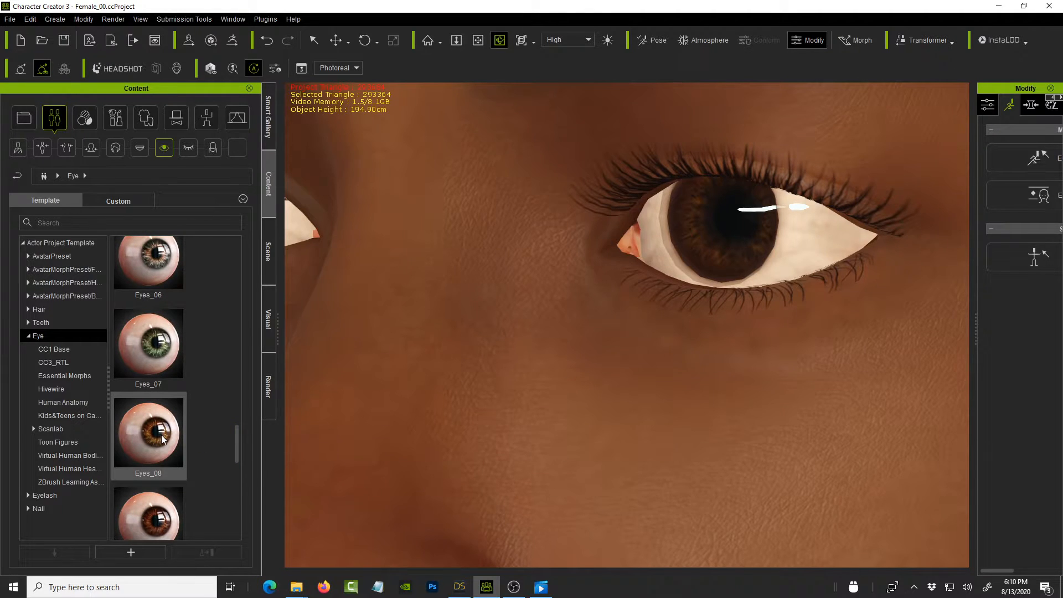
mouse_move(148, 435)
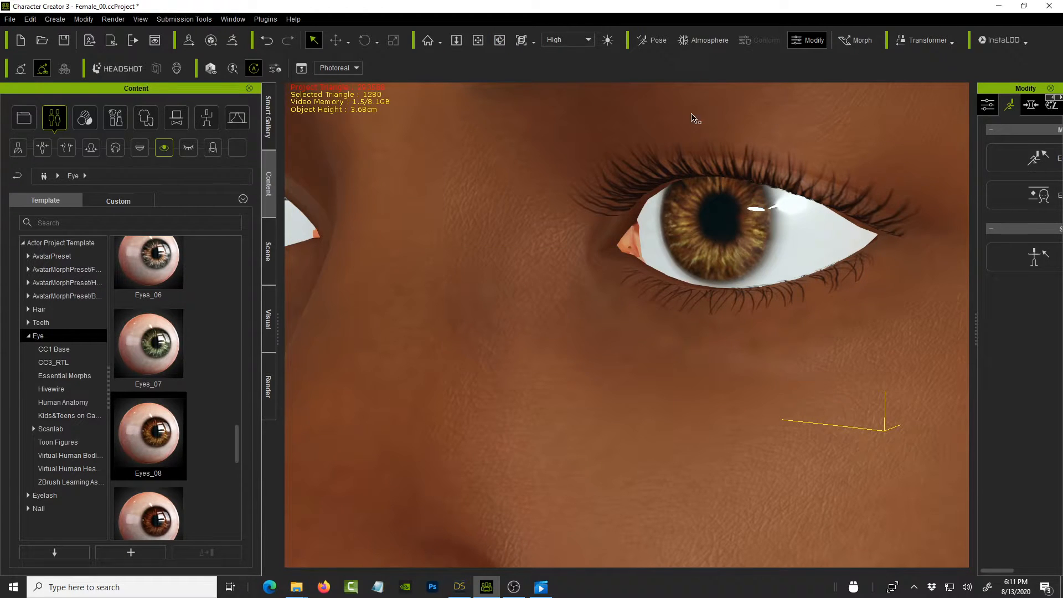
mouse_move(383, 99)
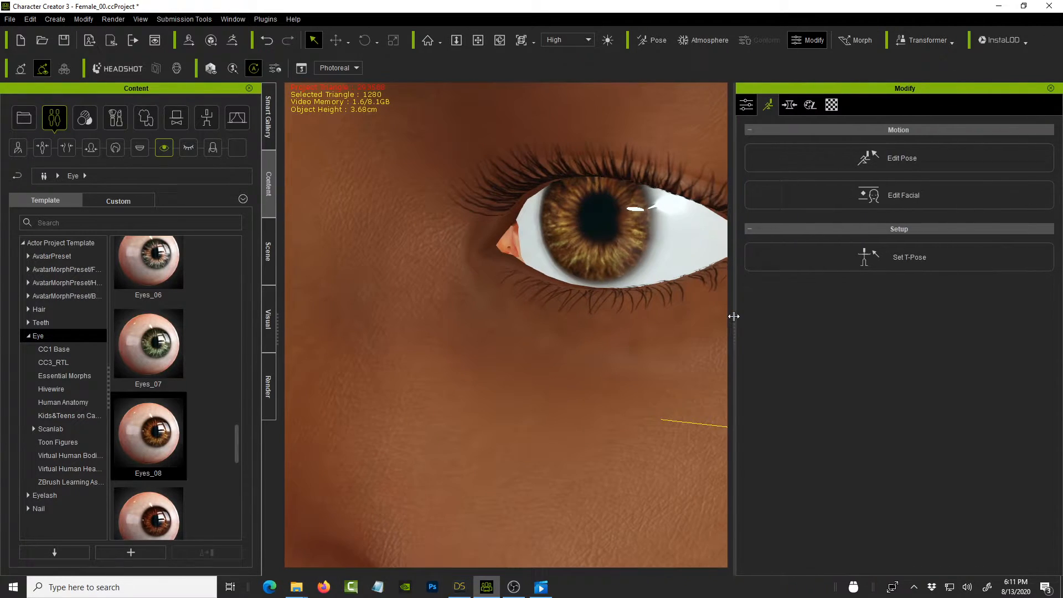
Step: Select the character's body in the viewport to show Avatar settings with Enhance Eyes
left_click(746, 104)
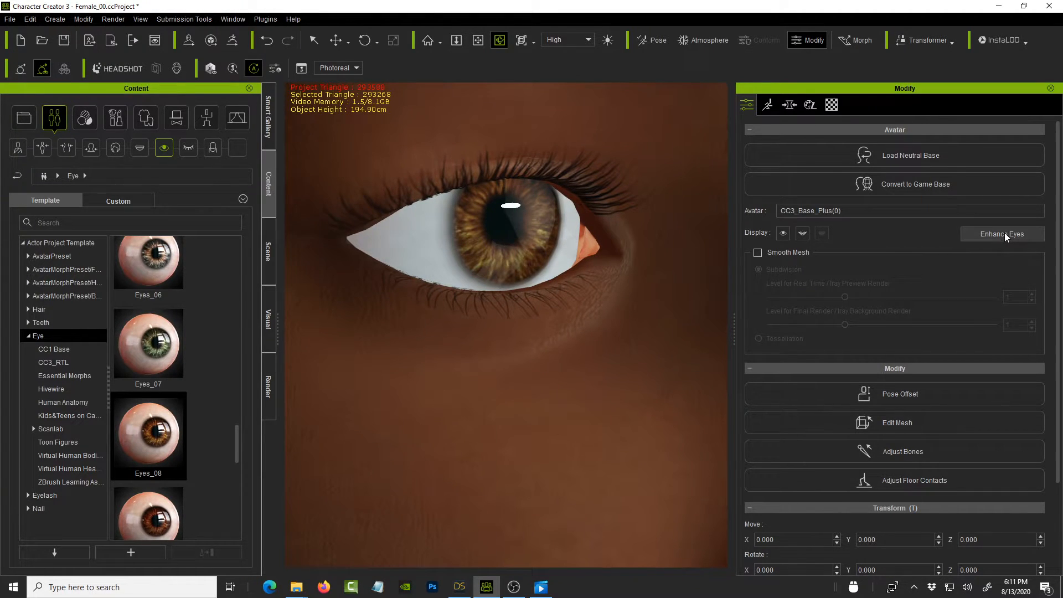
Step: Use Enhance Eyes to create Tear Line and Eye Occlusion for the character
left_click(1004, 233)
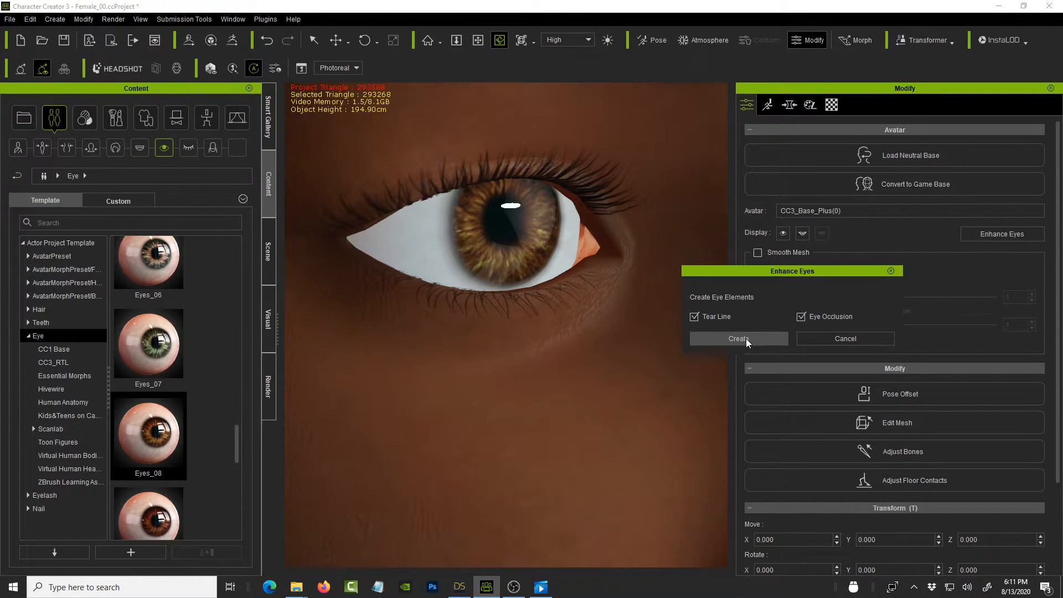
left_click(738, 339)
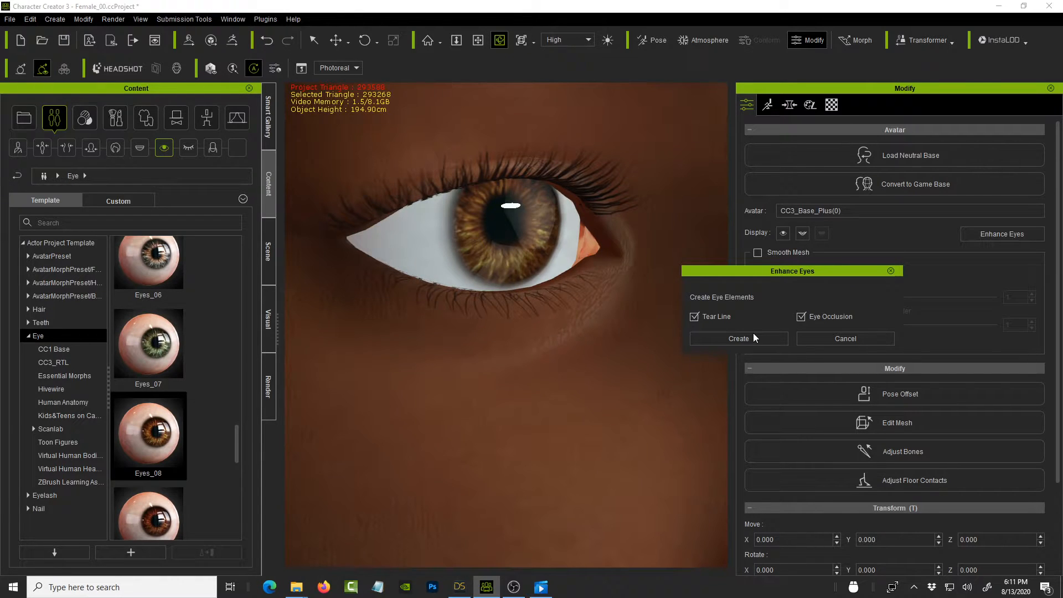
mouse_move(833, 345)
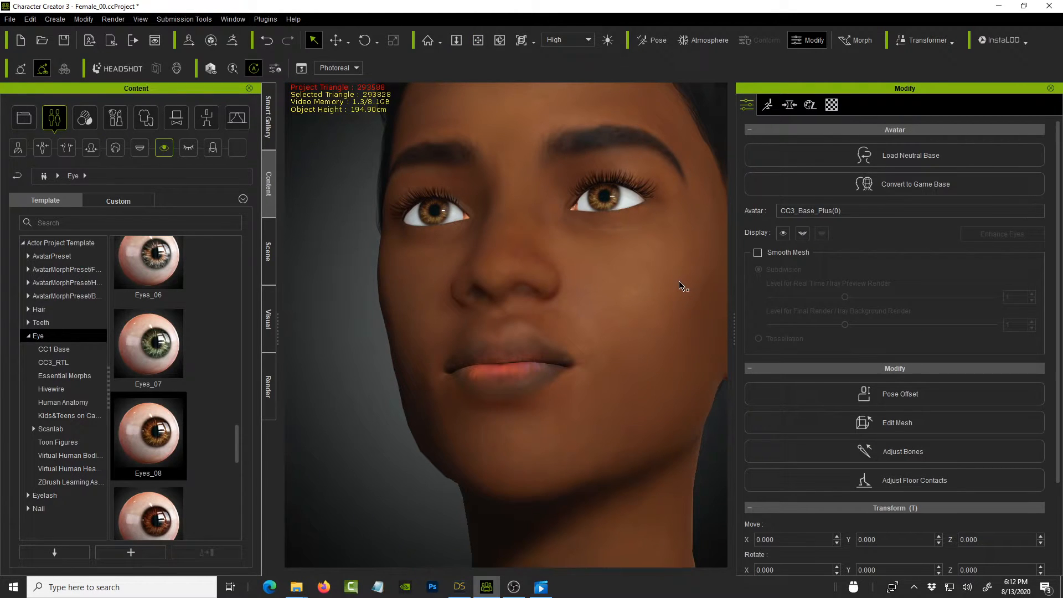
Step: Apply the 1 Normal Teeth_2 template from the Teeth library and zoom out to the face
left_click(803, 234)
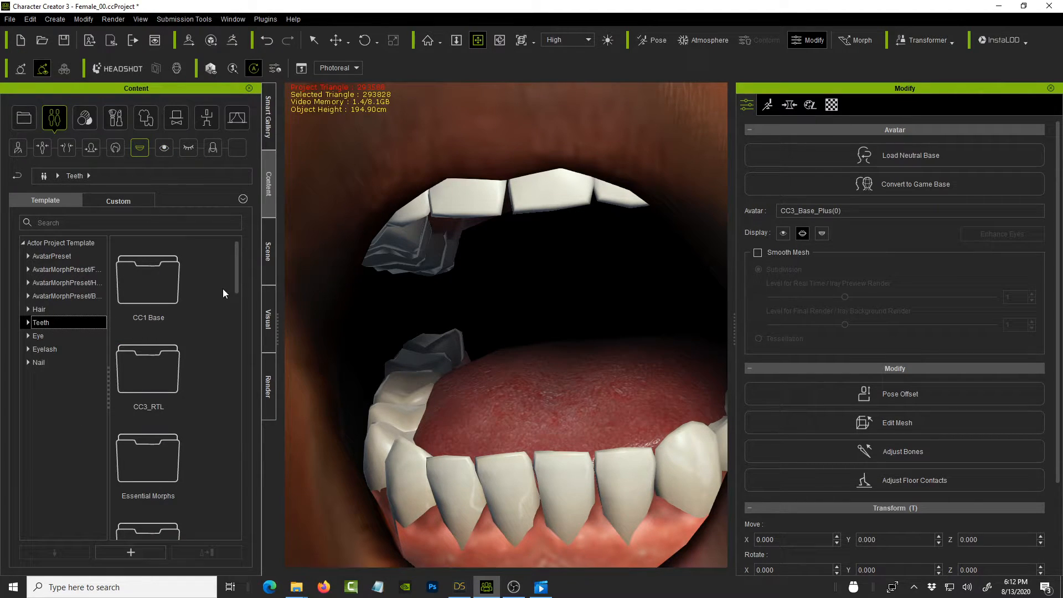
scroll("down", 3)
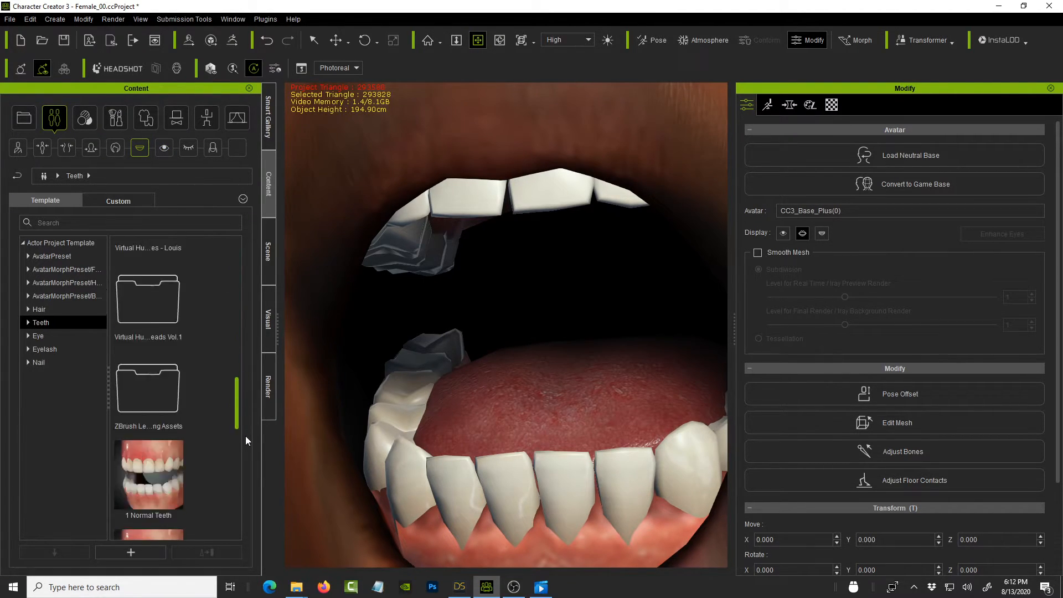
scroll("down", 3)
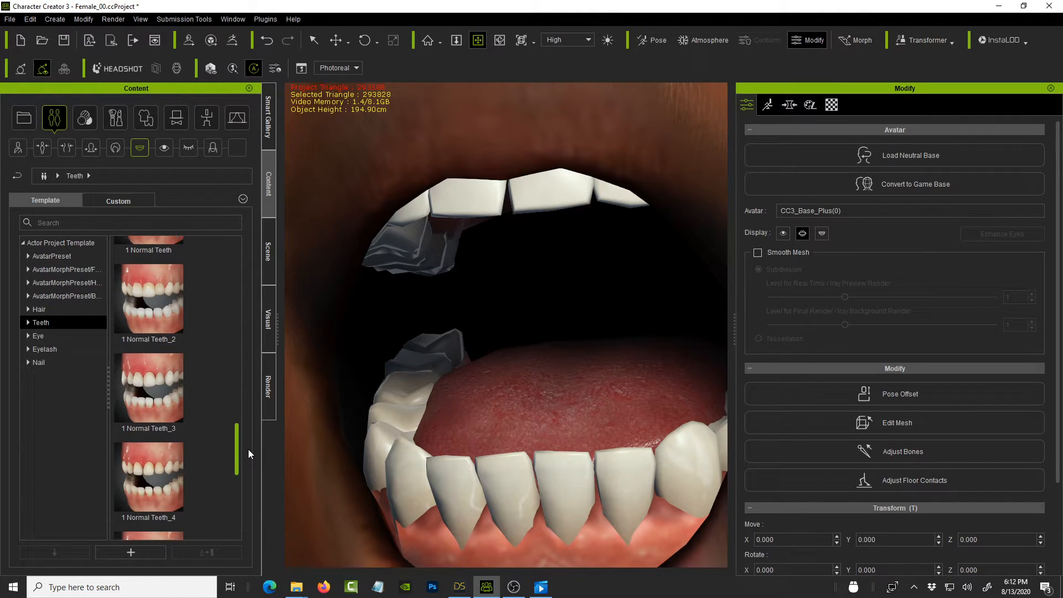
left_click(149, 298)
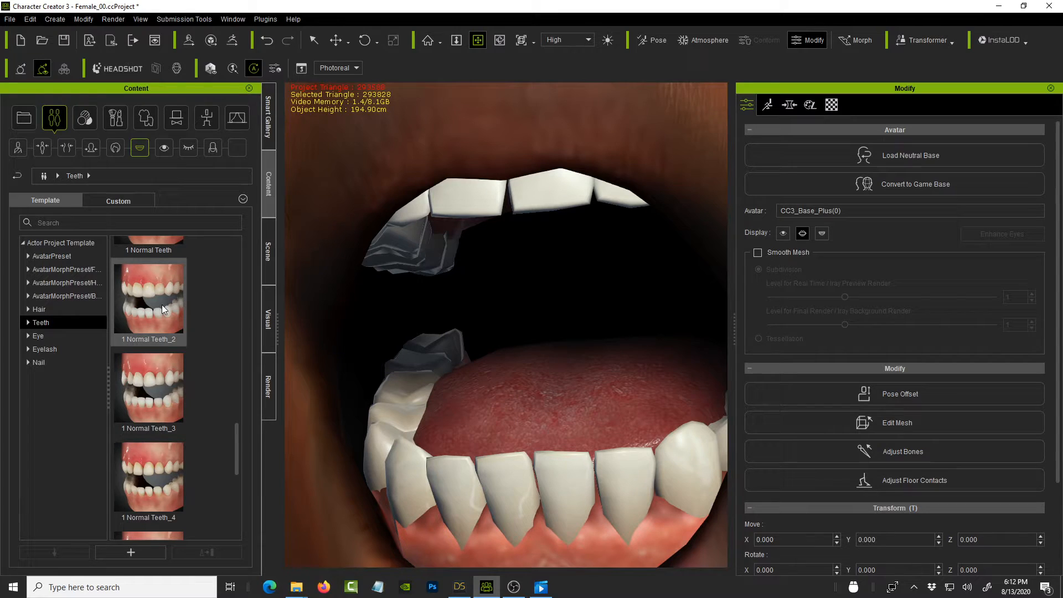
mouse_move(163, 312)
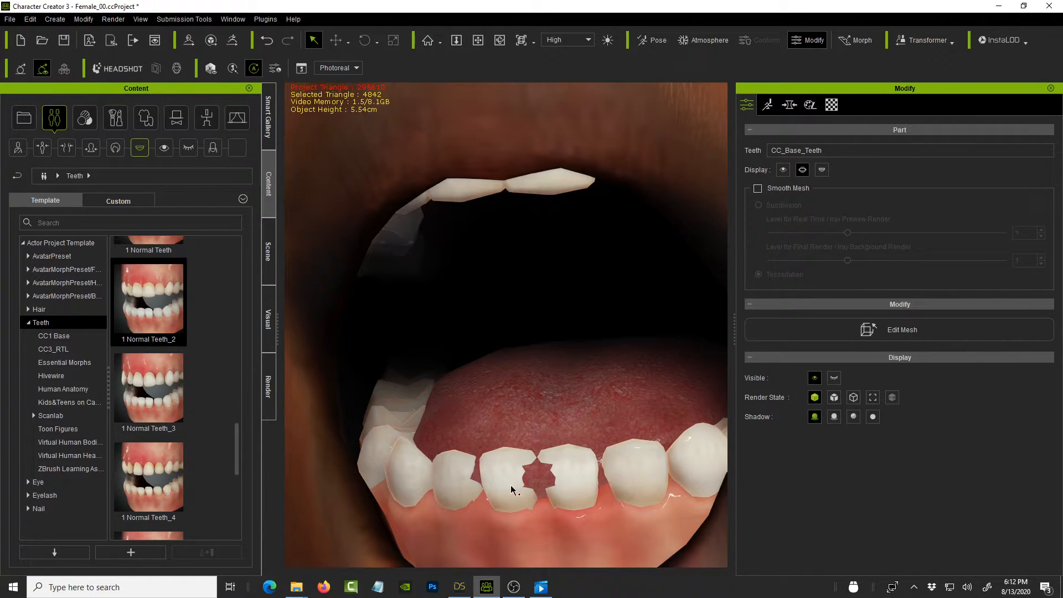
mouse_move(749, 269)
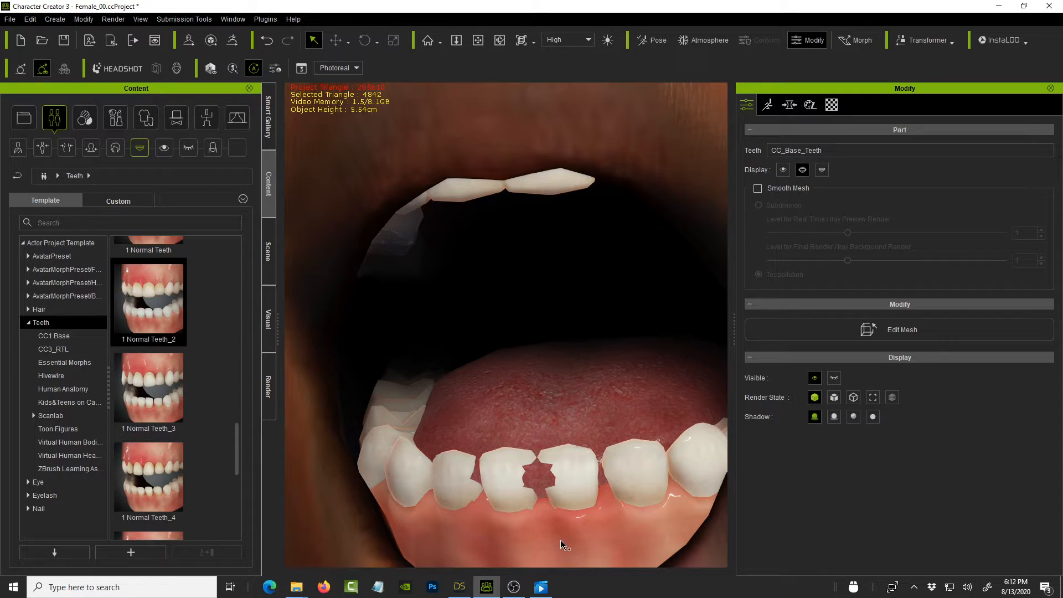
left_click(802, 170)
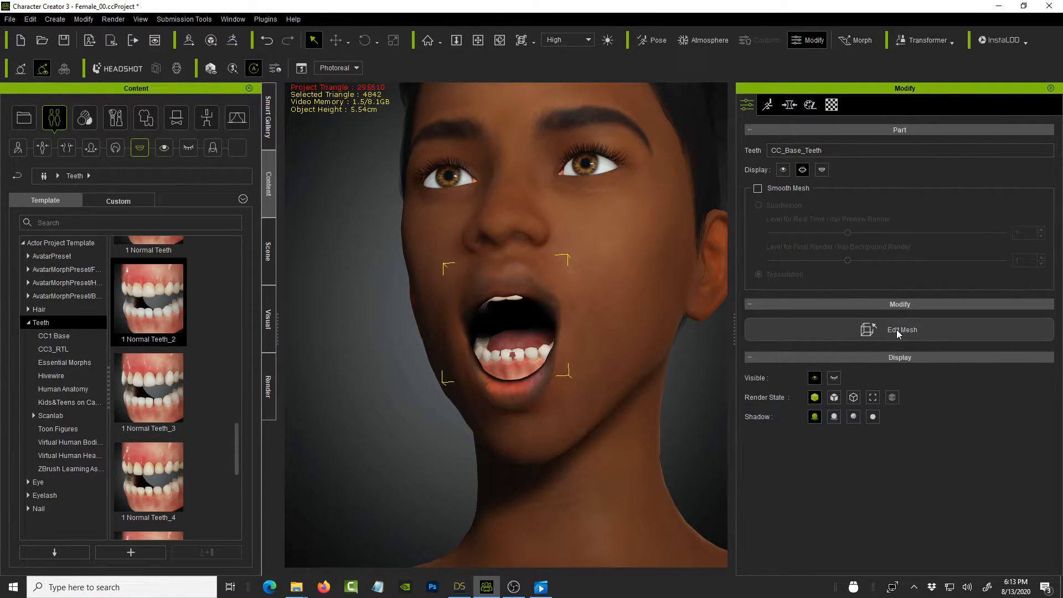
mouse_move(865, 312)
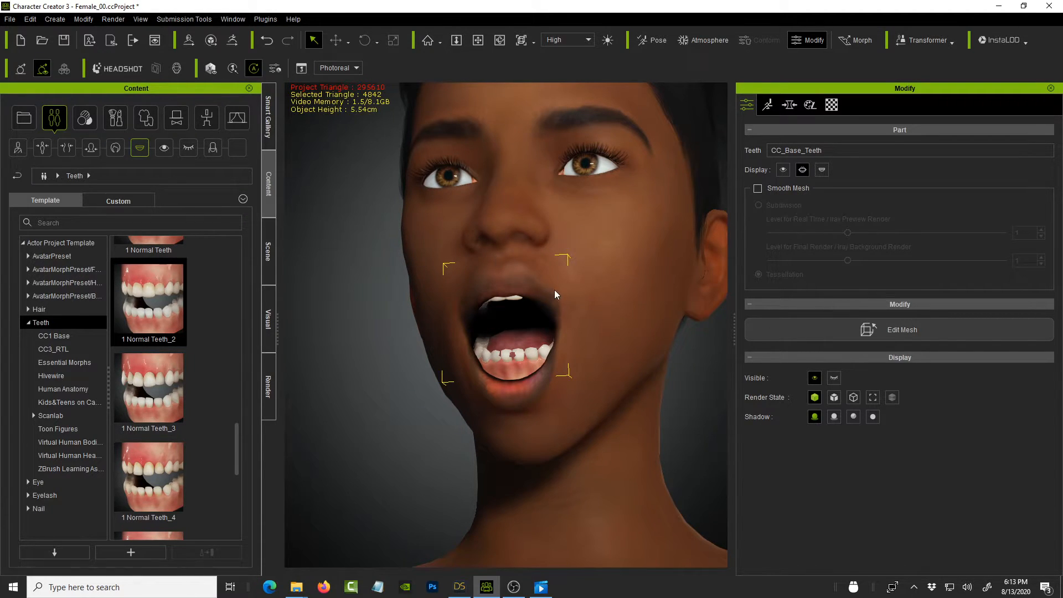
Step: Enter Edit Mesh on the teeth in Element mode with the Move tool active
left_click(902, 330)
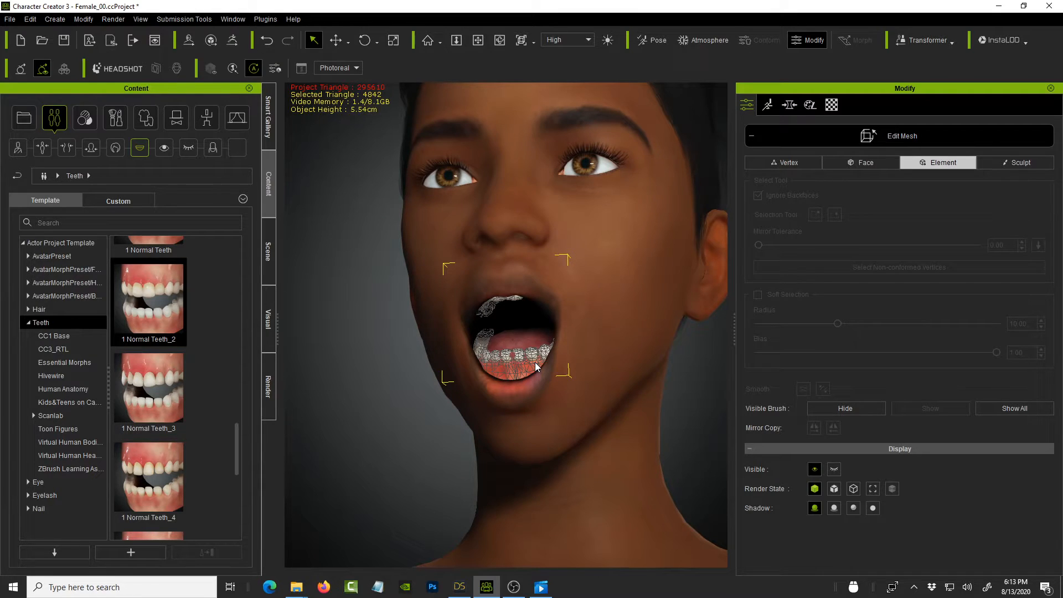
left_click(333, 40)
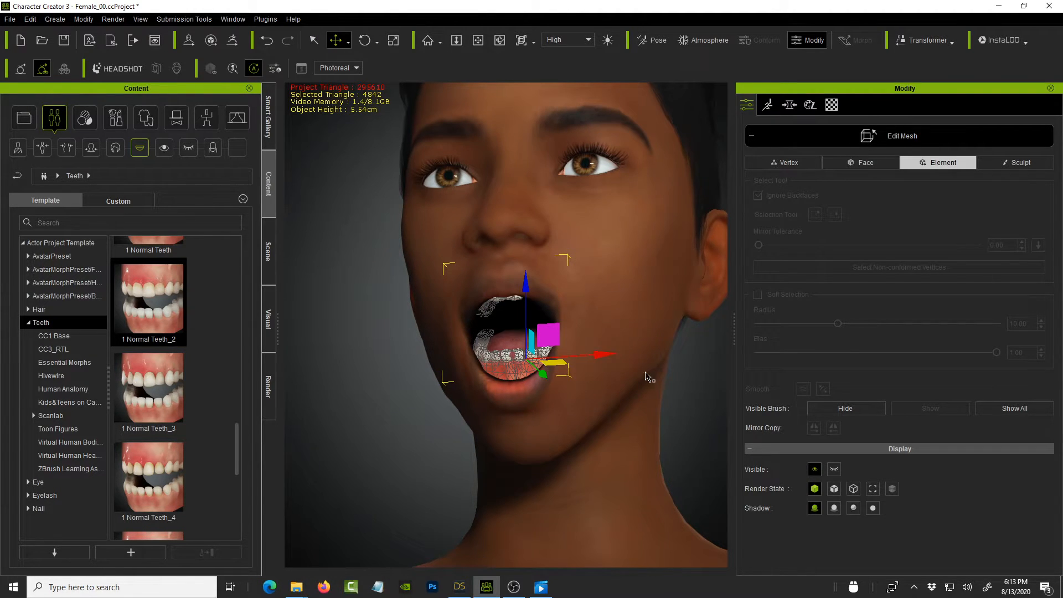
left_click(346, 45)
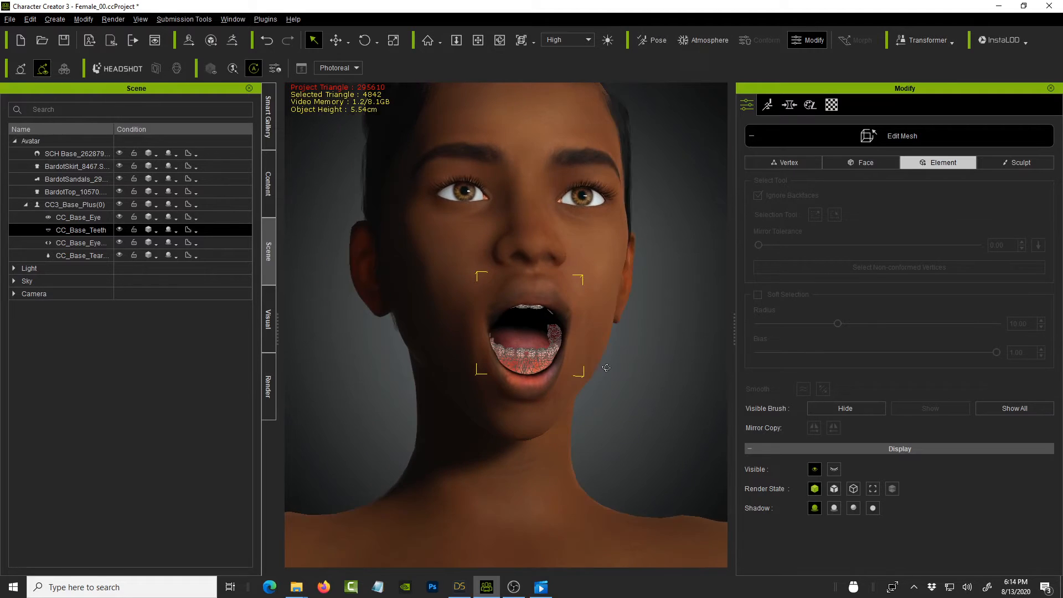
Step: Drag the teeth elements into place inside the mouth and leave Edit Mesh
left_click(334, 40)
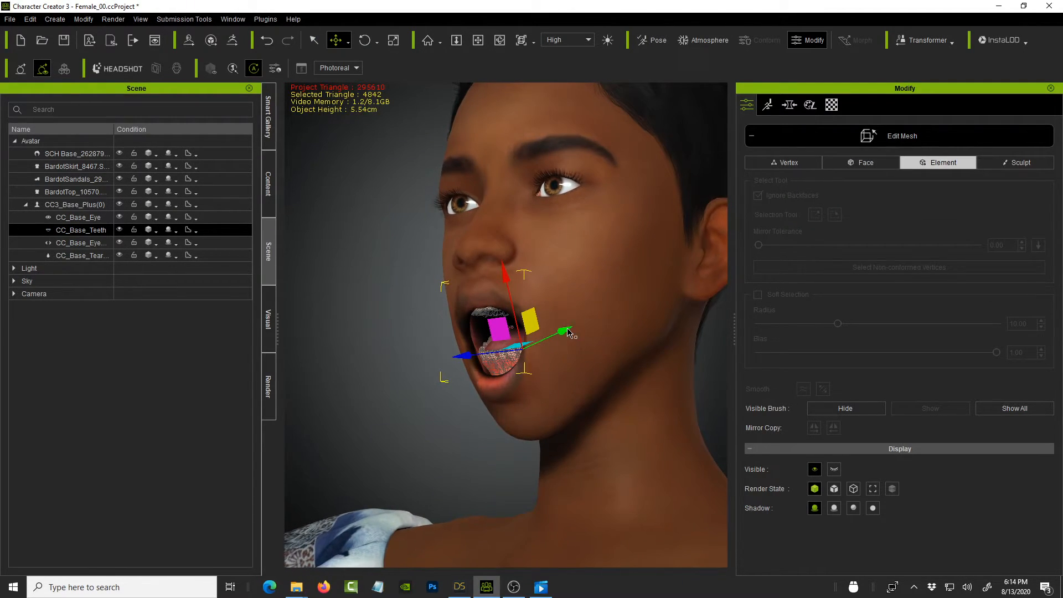
left_click_drag(566, 332, 539, 326)
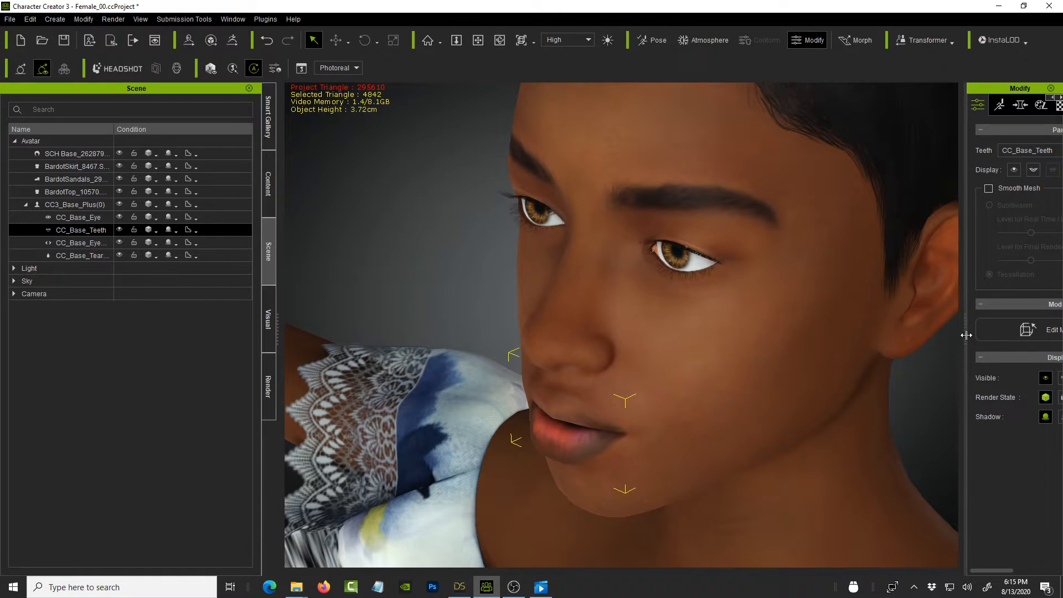
Step: Open the Morph and SkinGen tabs and choose Skin editing for the Body material
left_click(945, 105)
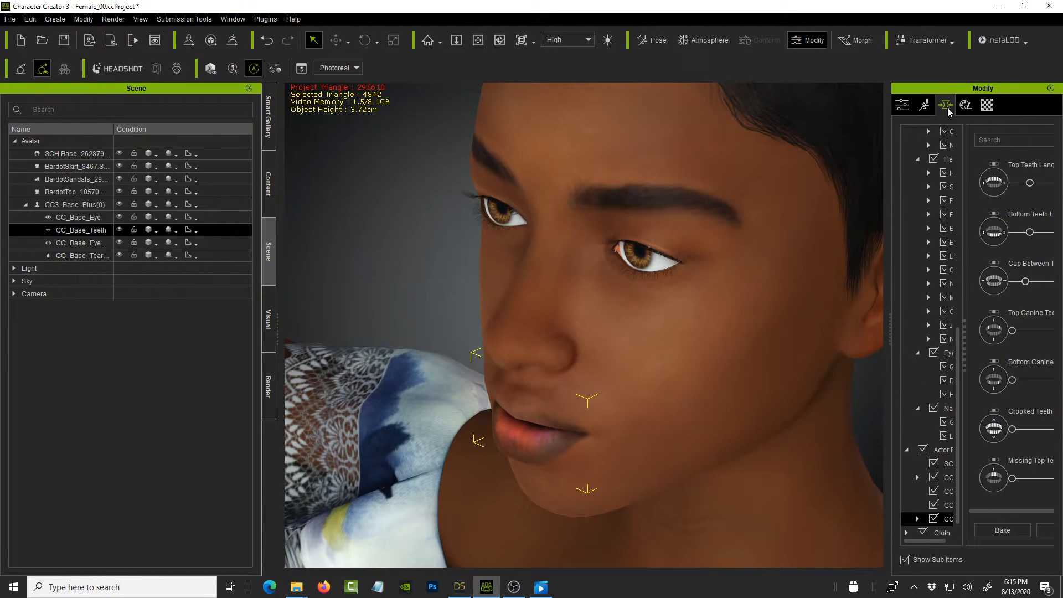
left_click(945, 105)
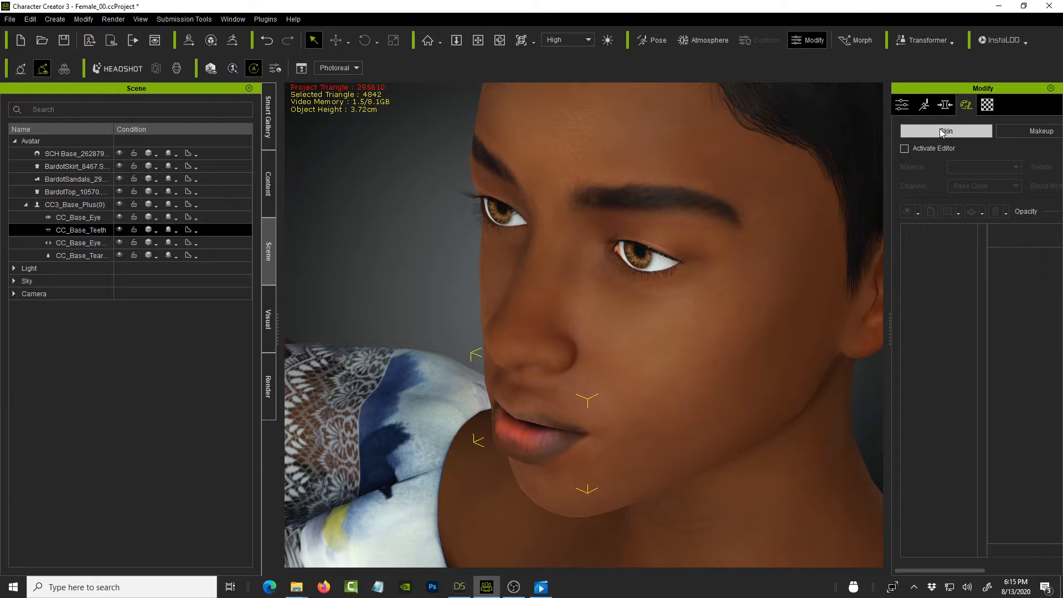
left_click(905, 148)
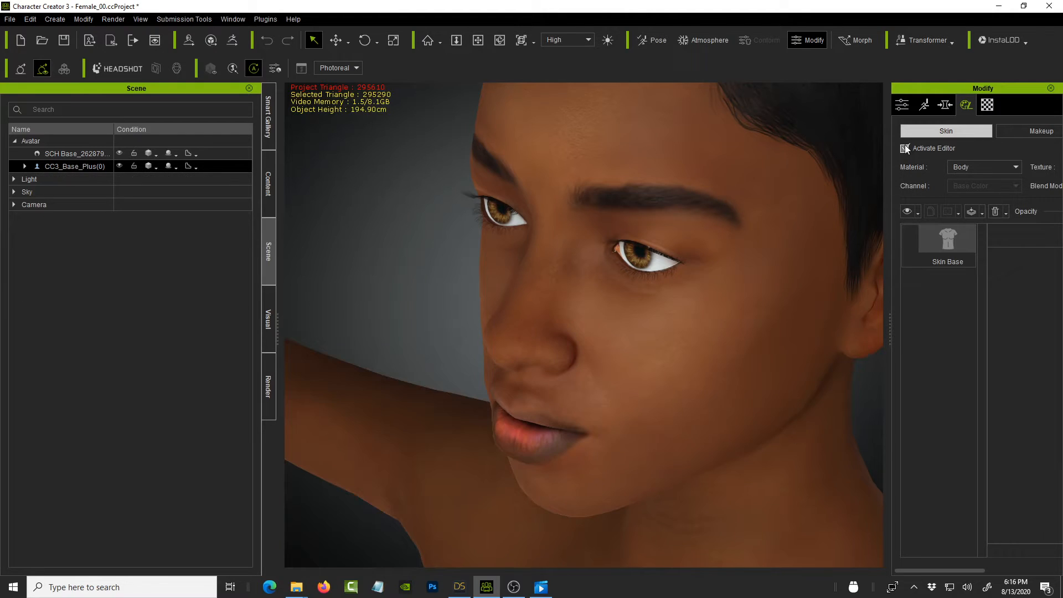
Step: Activate the skin editor, open the Skin Base layer, and scroll to Color ID - Black - Body
left_click(906, 148)
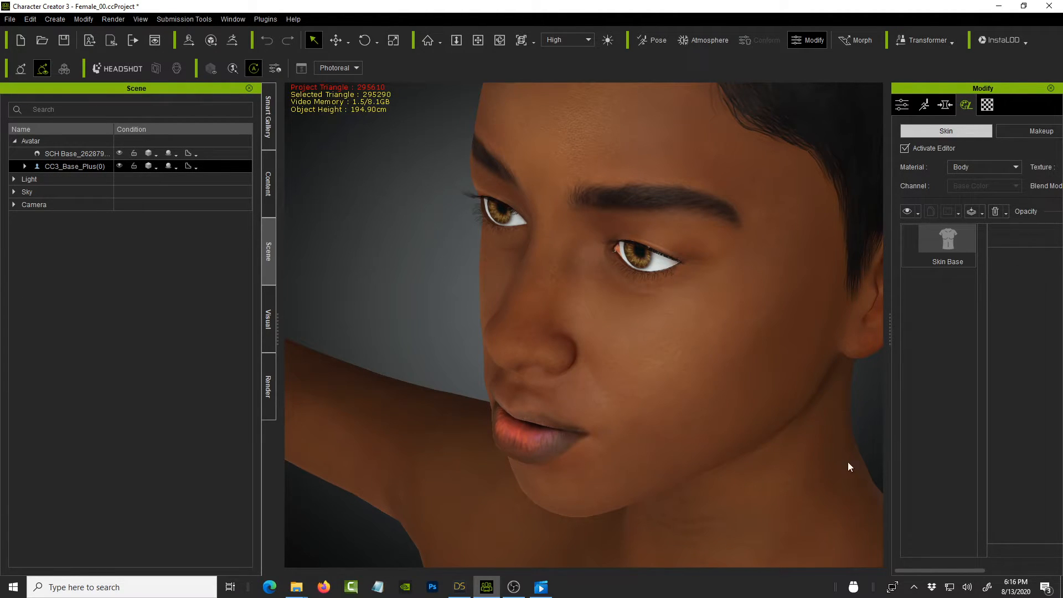
mouse_move(673, 365)
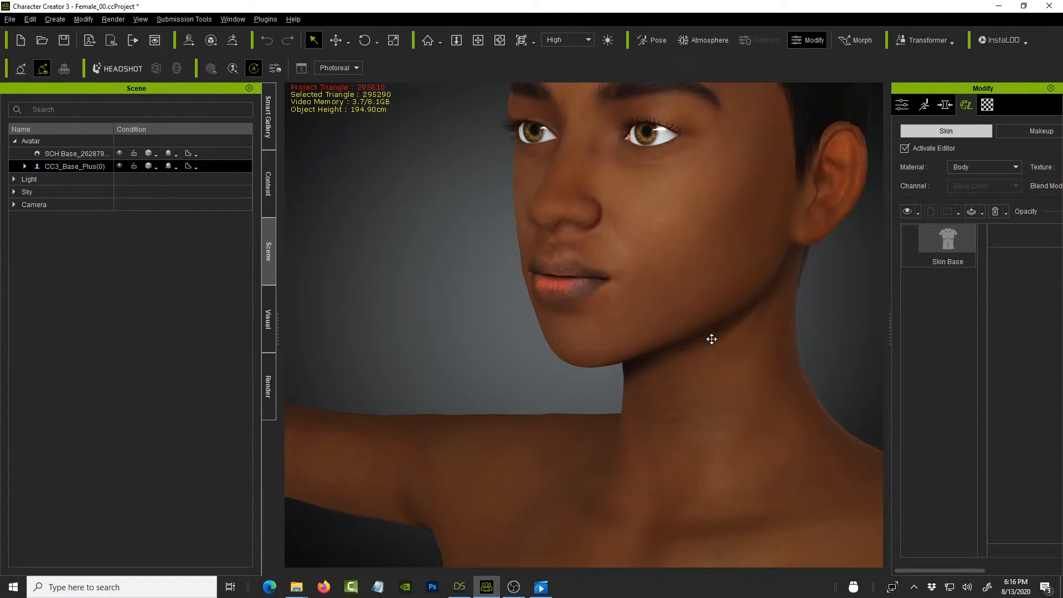
scroll("up", 3)
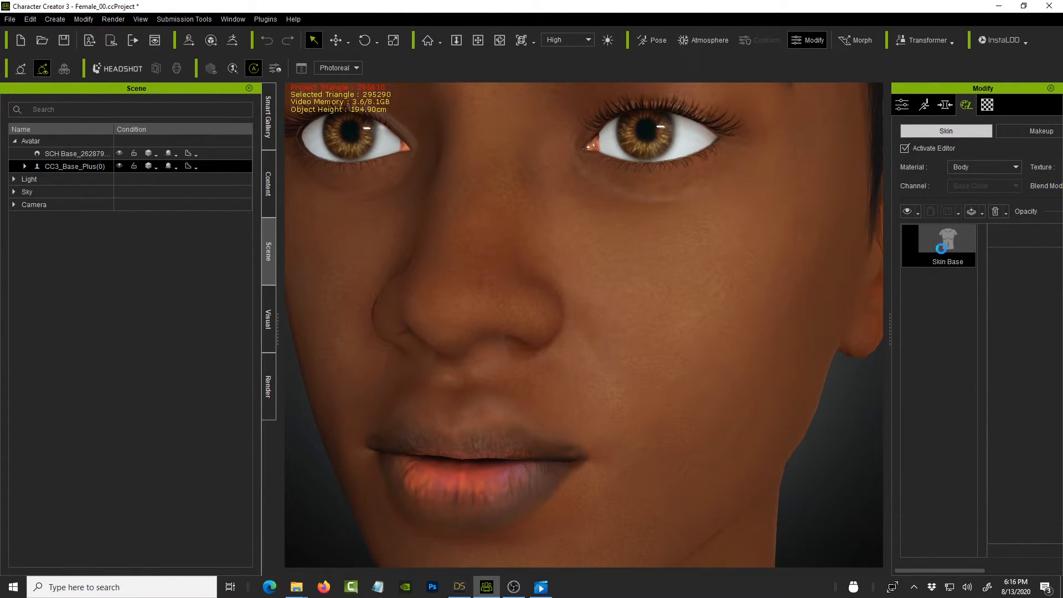
left_click(938, 245)
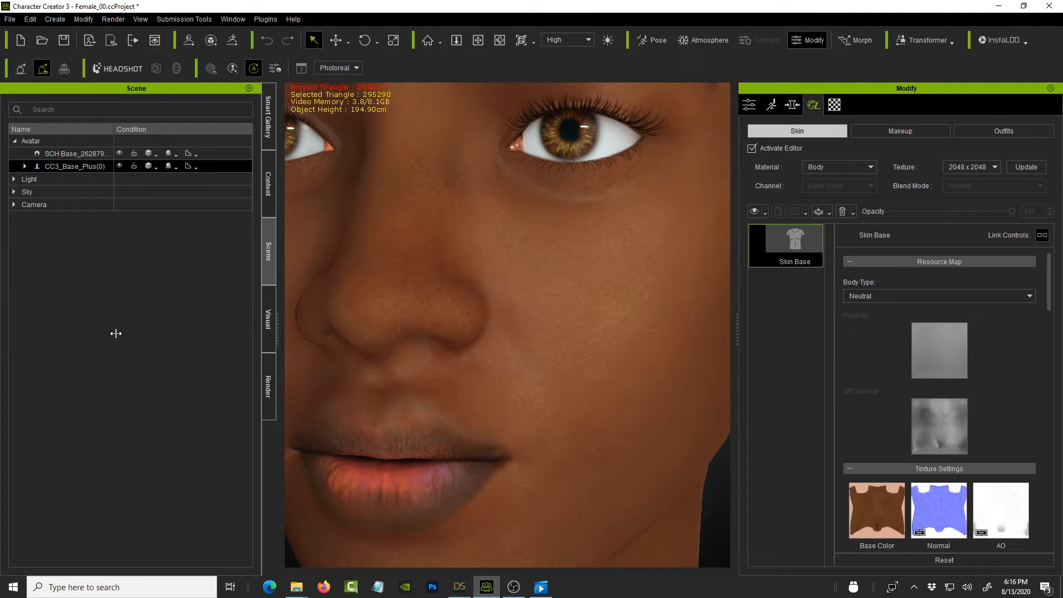
mouse_move(254, 336)
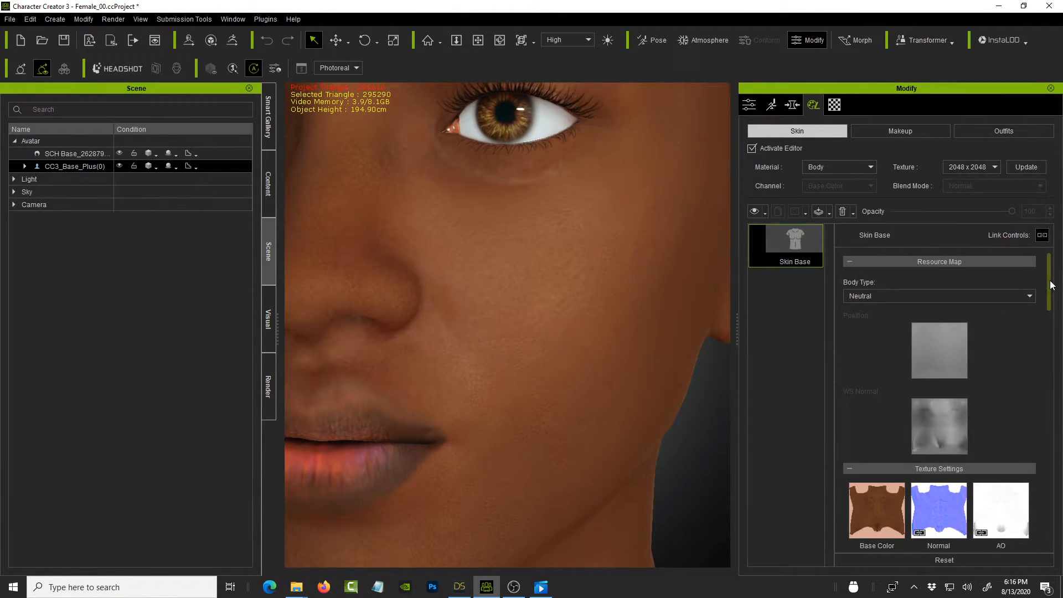
scroll("down", 3)
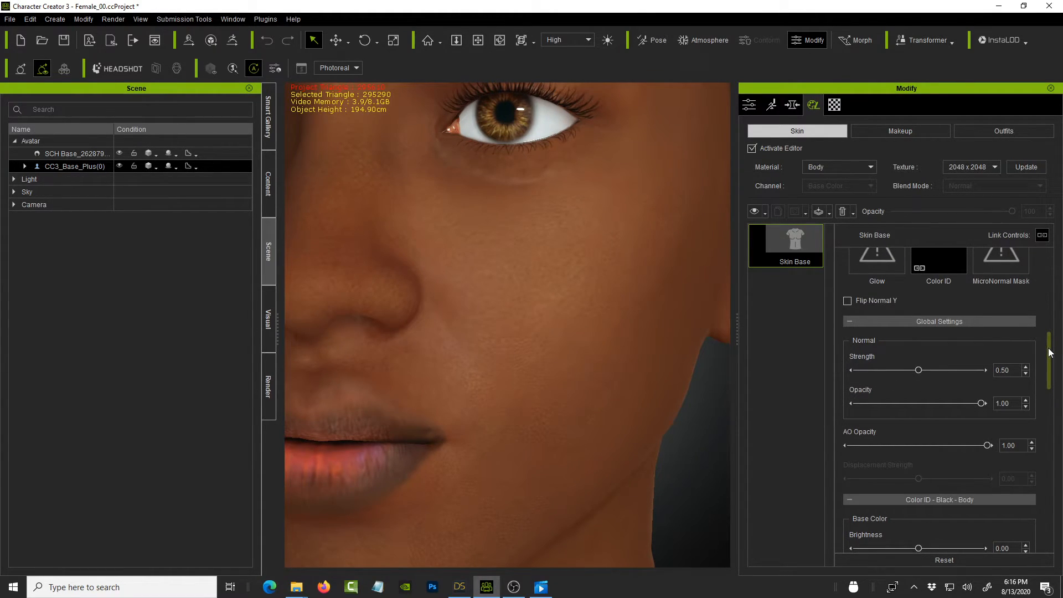
scroll("down", 3)
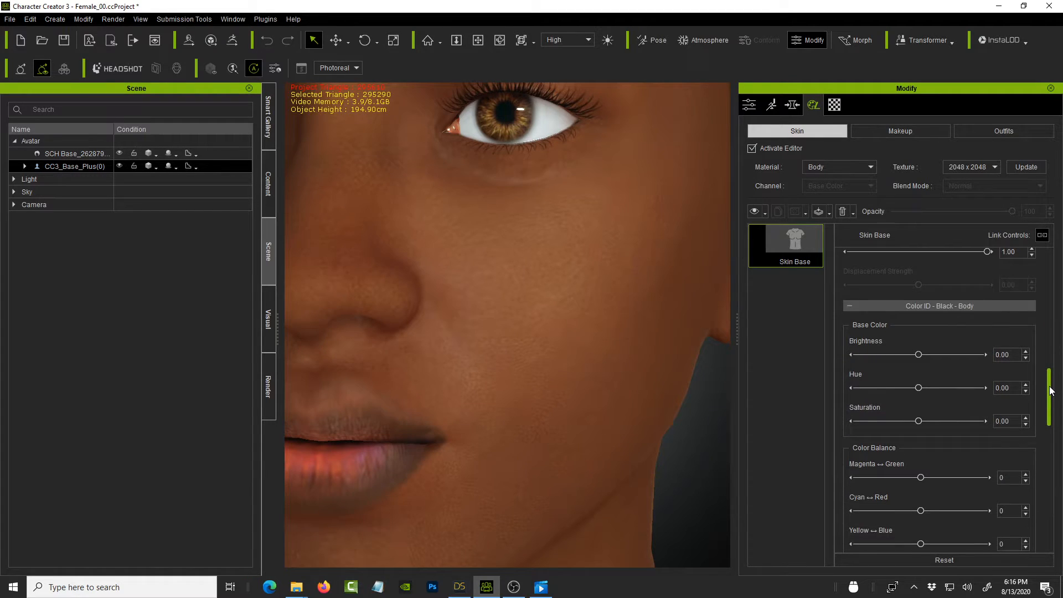
scroll("down", 3)
type("-0")
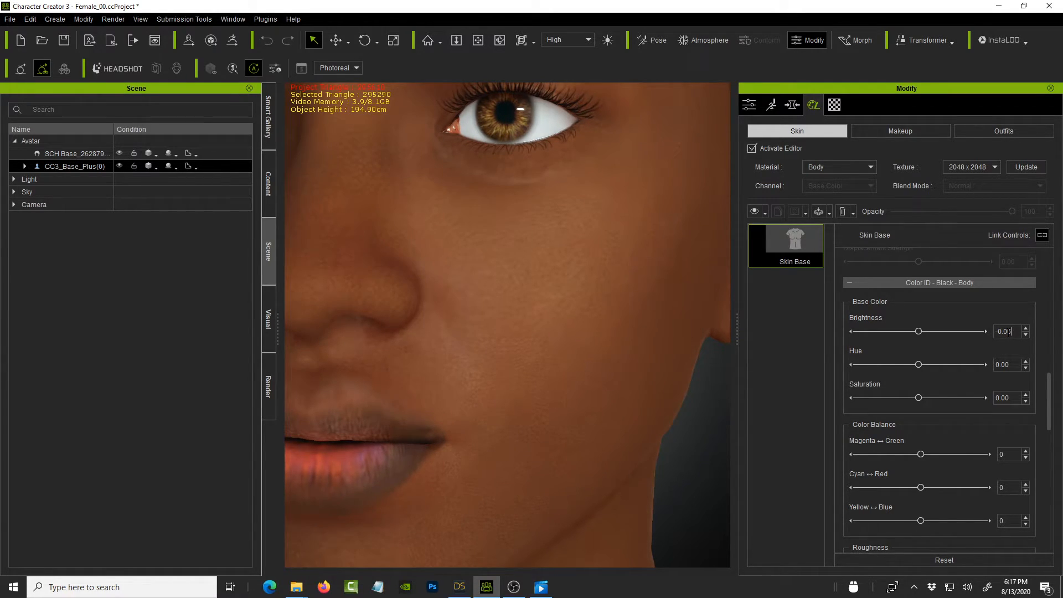
Step: Set body Base Color Brightness to -0.06, then switch the skin Material to Head
left_click_drag(919, 331, 914, 331)
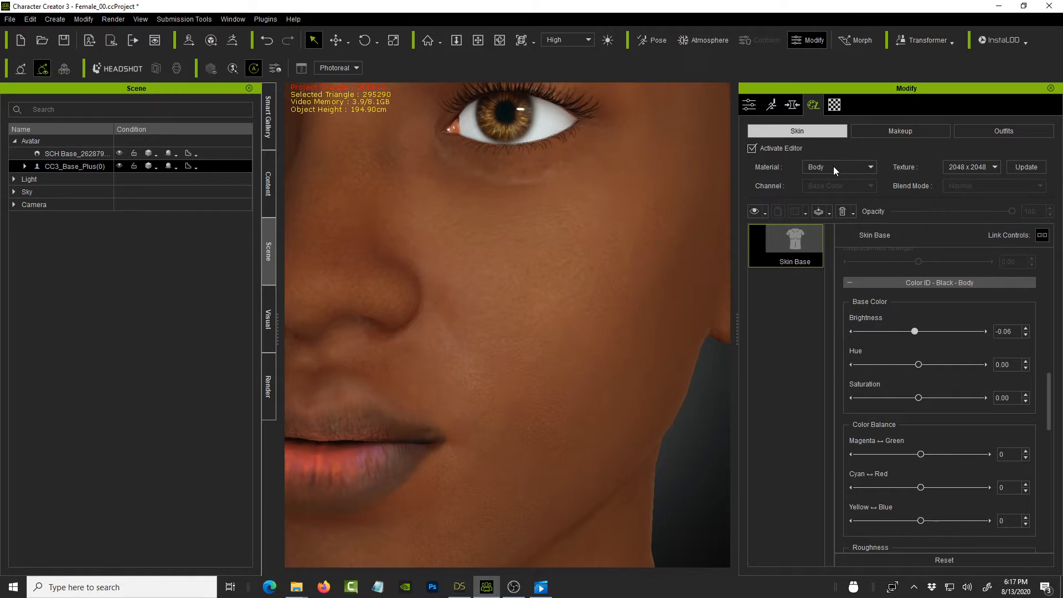
left_click(840, 167)
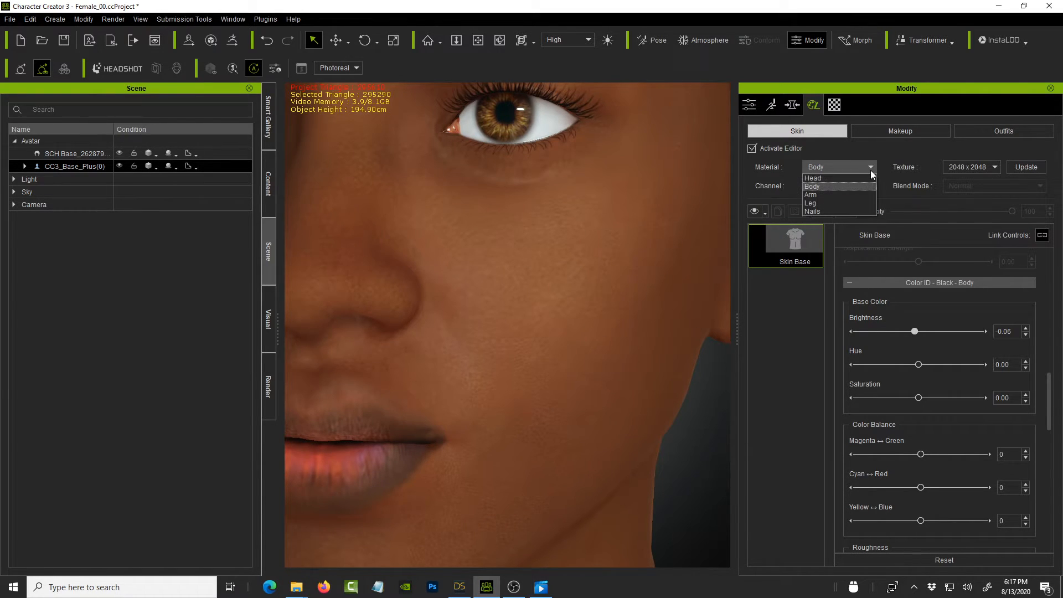
mouse_move(813, 177)
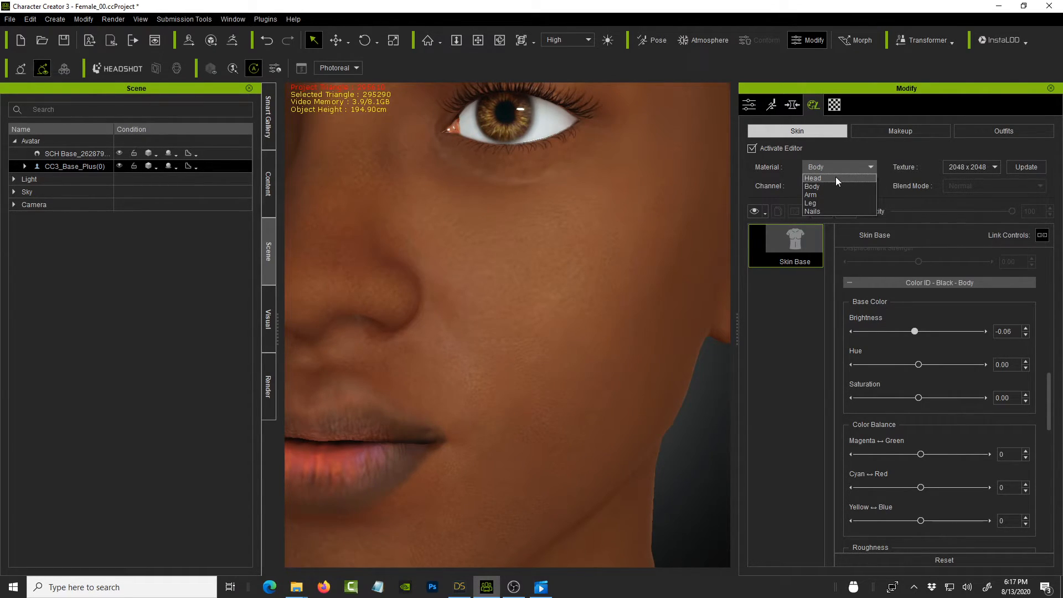
left_click(812, 178)
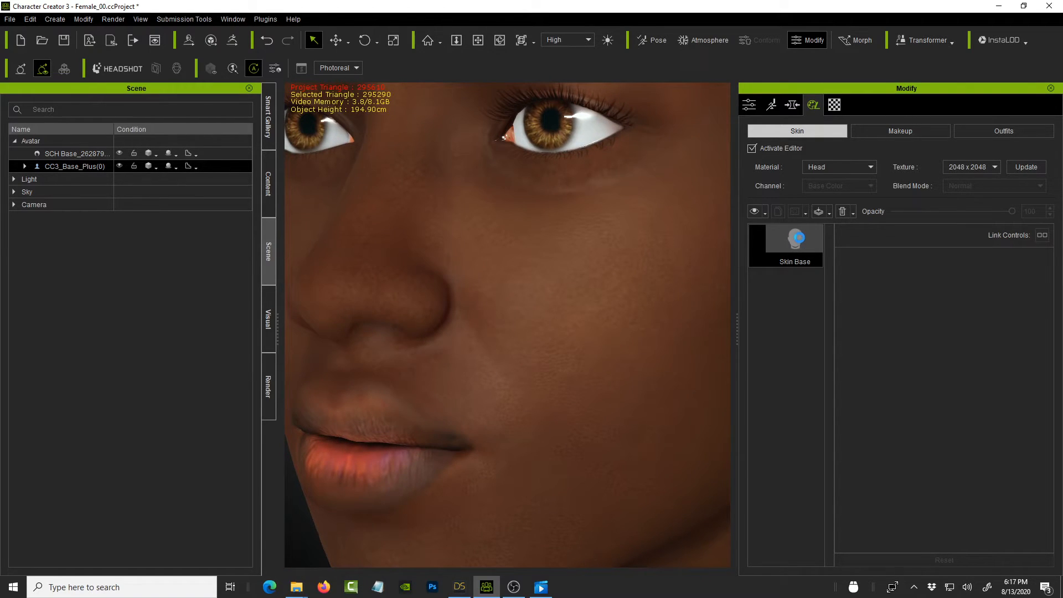
Step: Load the head skin settings and widen the Modify panel to reach the head Skin Base controls
left_click(786, 239)
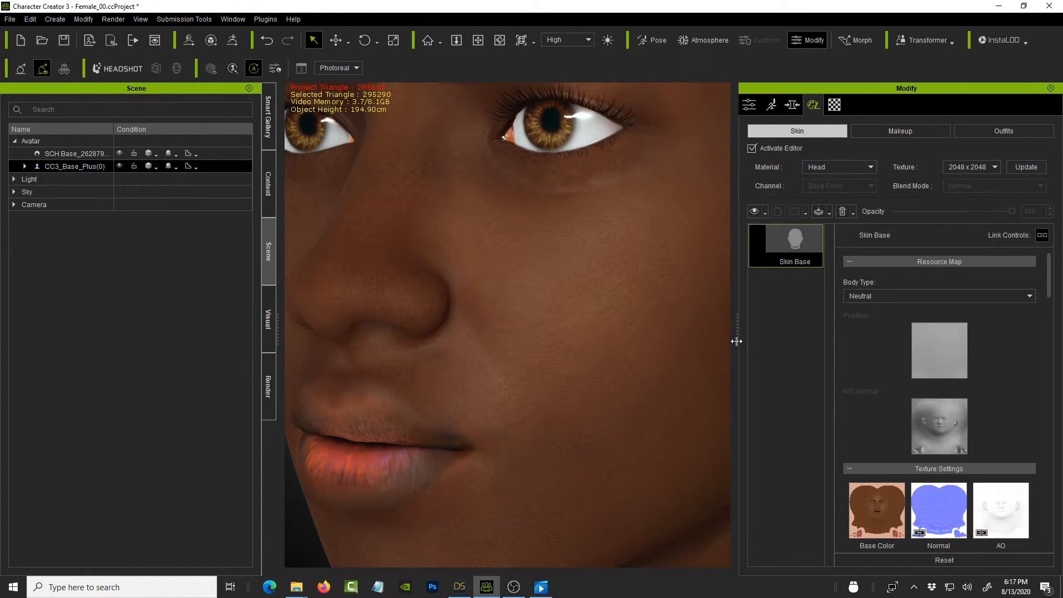
left_click_drag(738, 341, 776, 334)
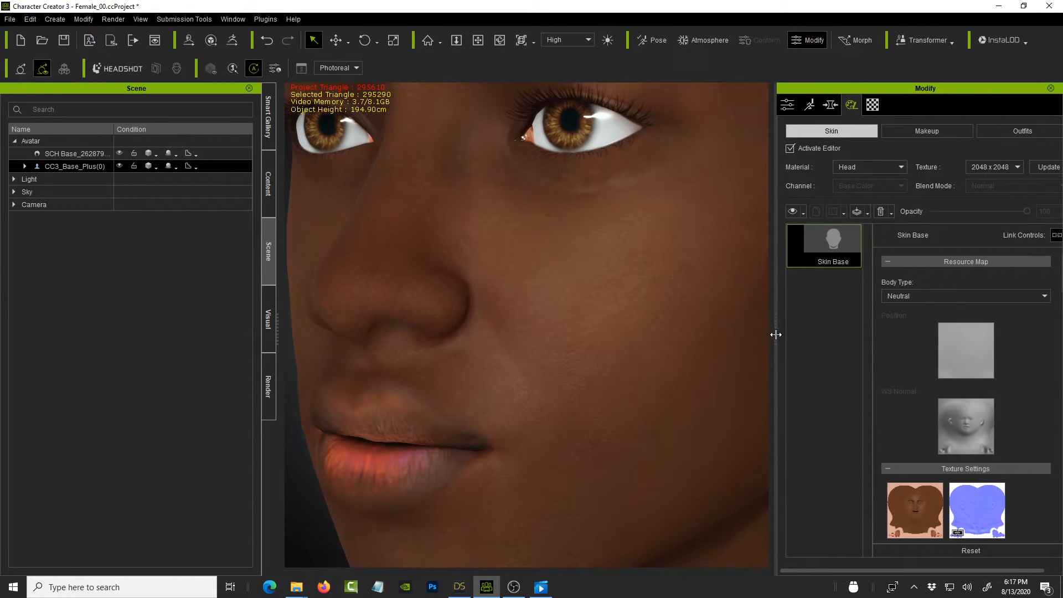
left_click_drag(777, 334, 791, 335)
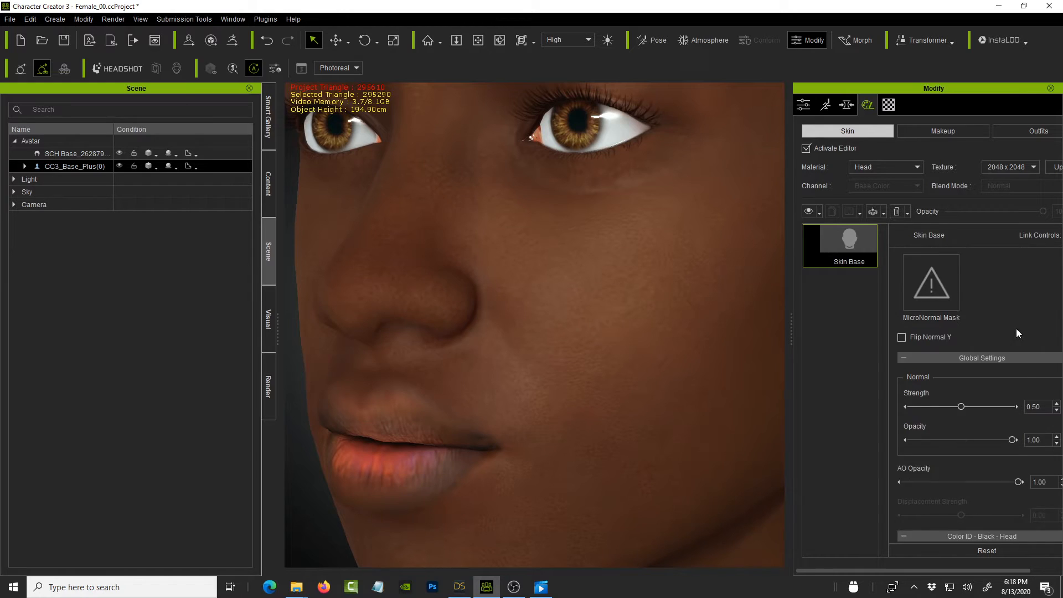
left_click(904, 358)
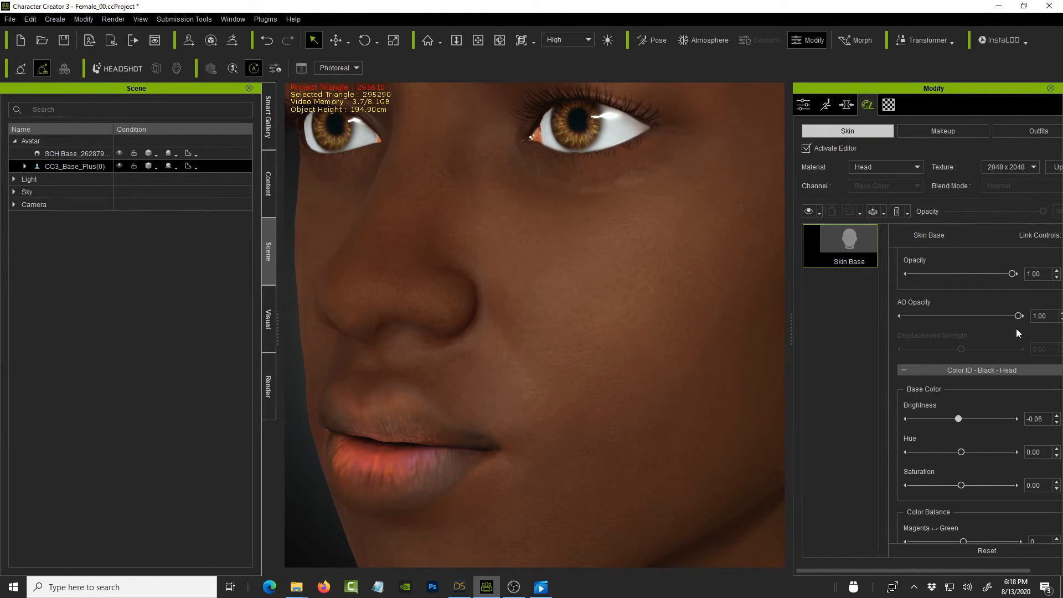
scroll("down", 3)
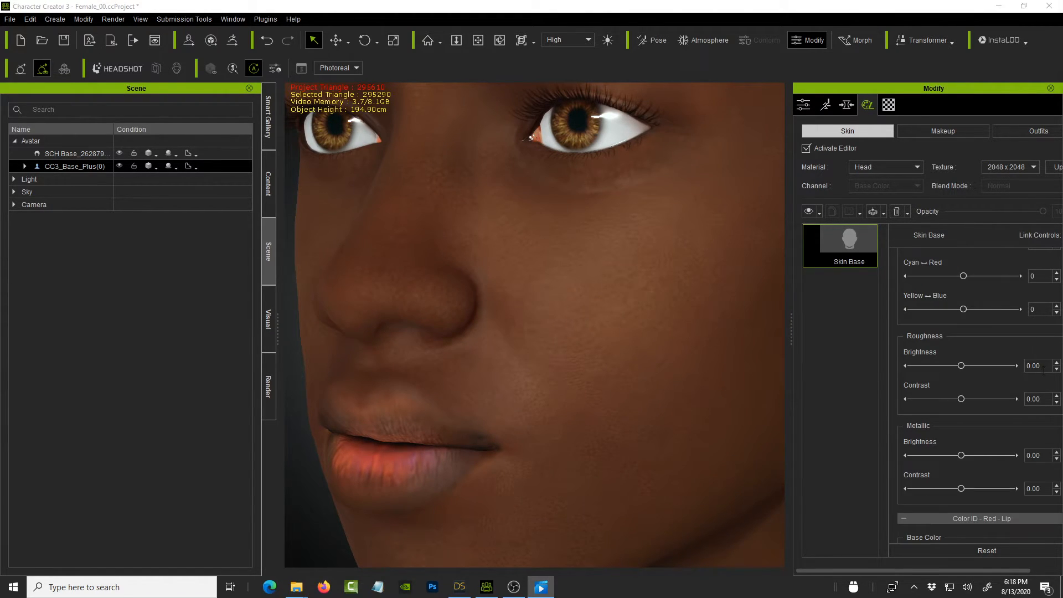
mouse_move(929, 357)
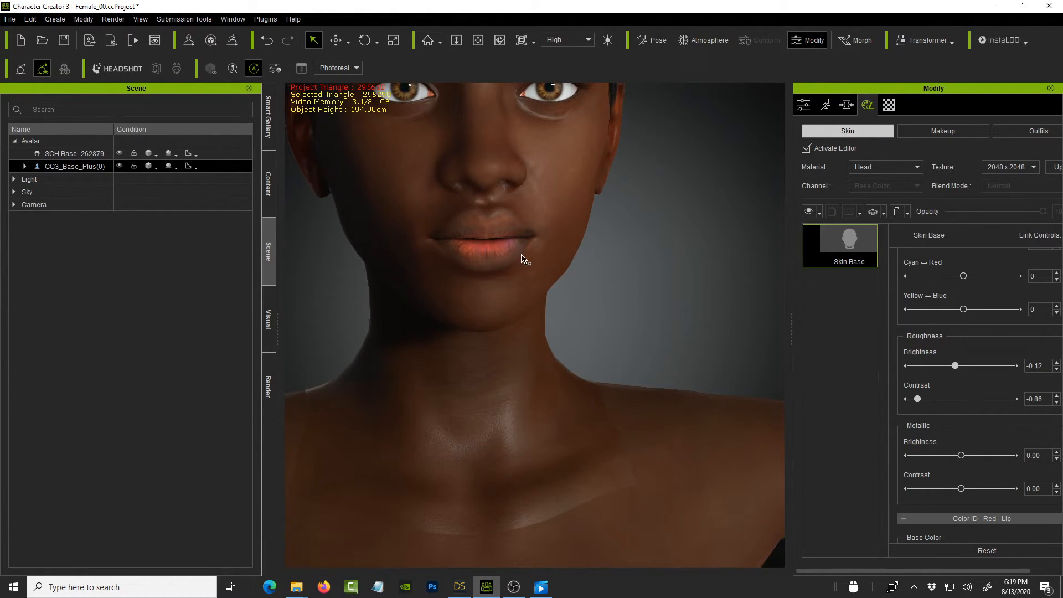
Step: Set head metallic brightness 0.19, contrast -0.59, and lip base colour brightness -0.03
left_click_drag(526, 260, 656, 311)
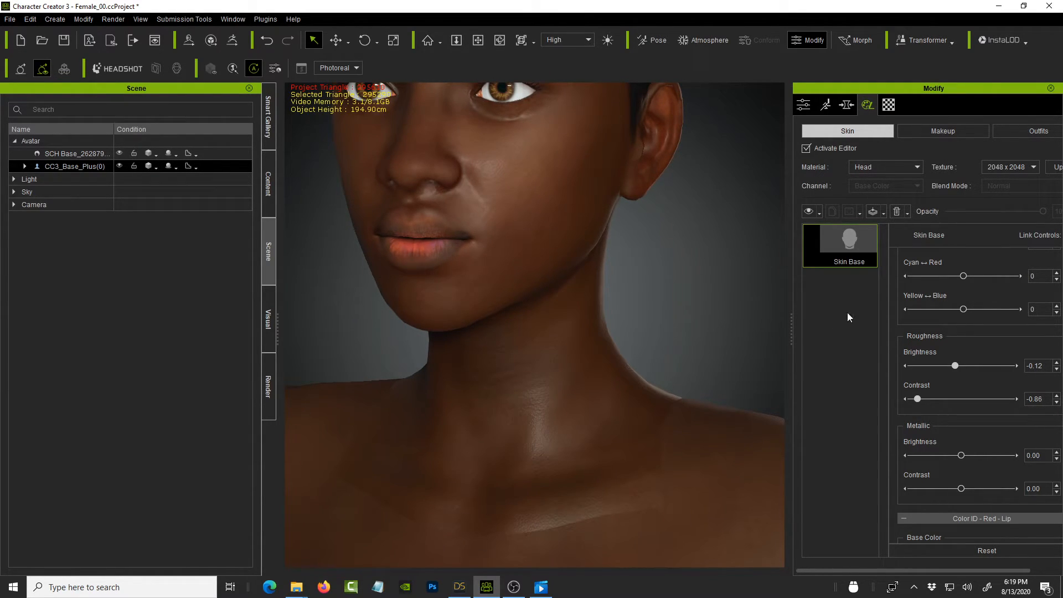
mouse_move(694, 478)
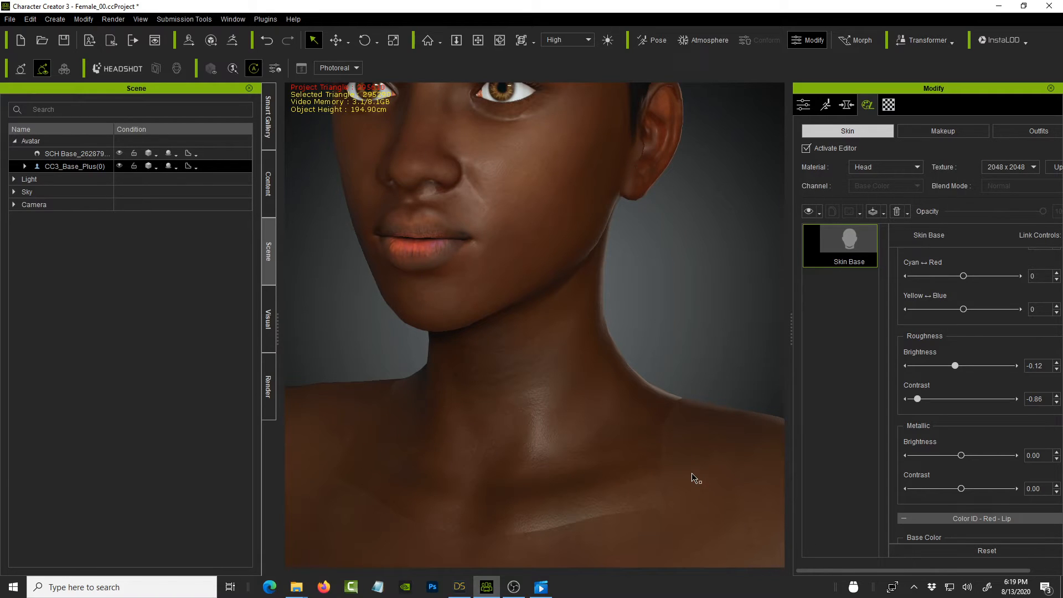
mouse_move(638, 215)
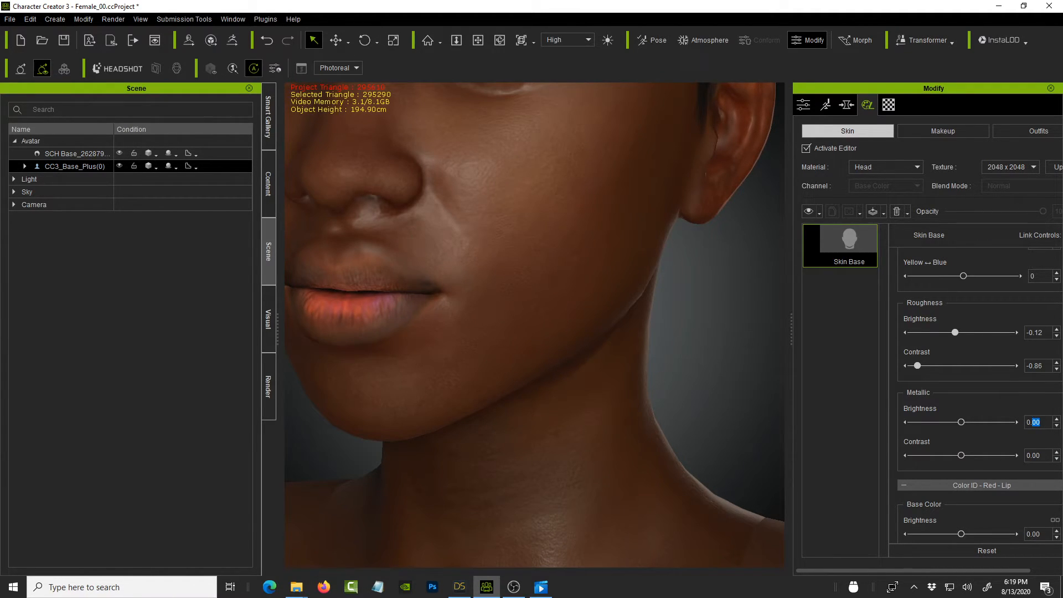
left_click_drag(960, 422, 970, 422)
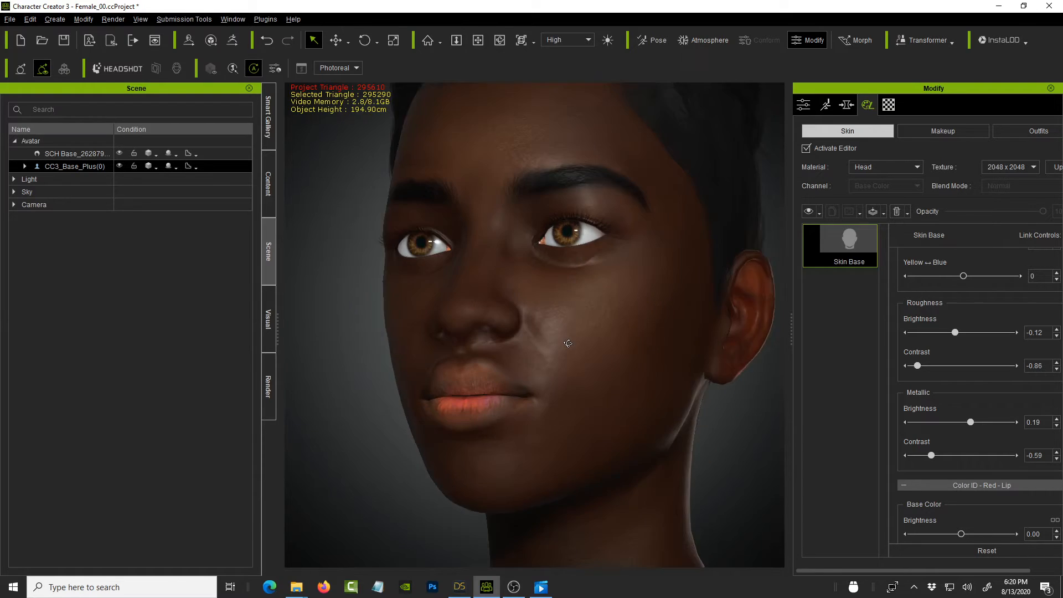
left_click_drag(567, 343, 743, 344)
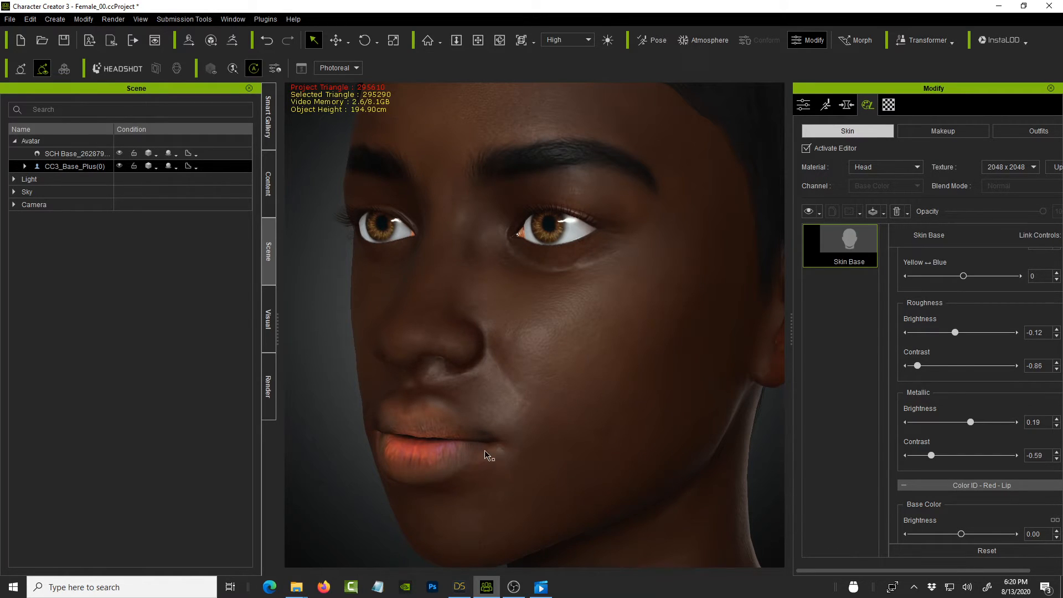
left_click_drag(487, 455, 482, 388)
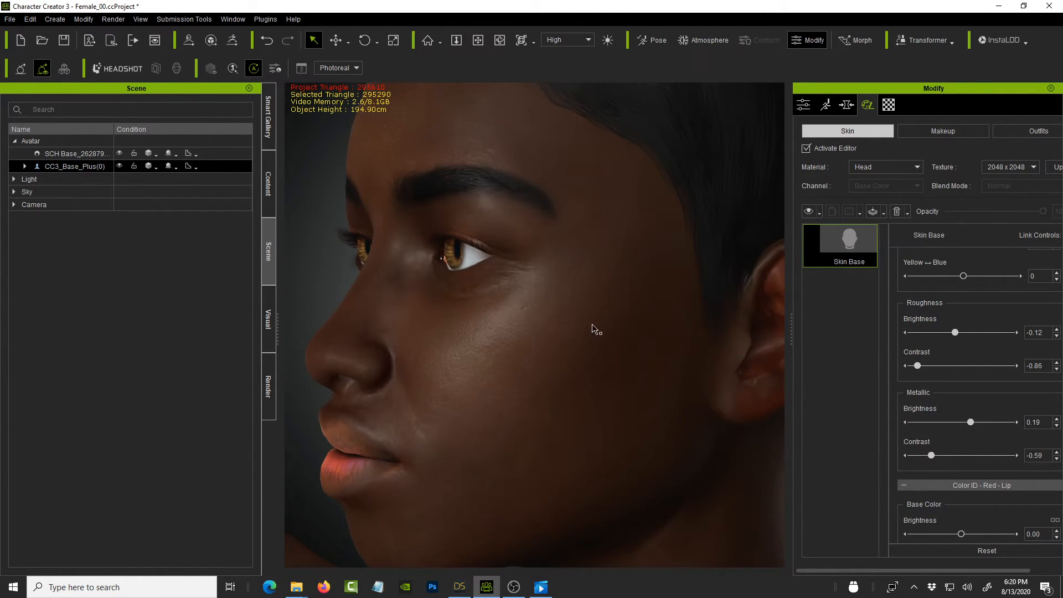
left_click_drag(593, 329, 736, 320)
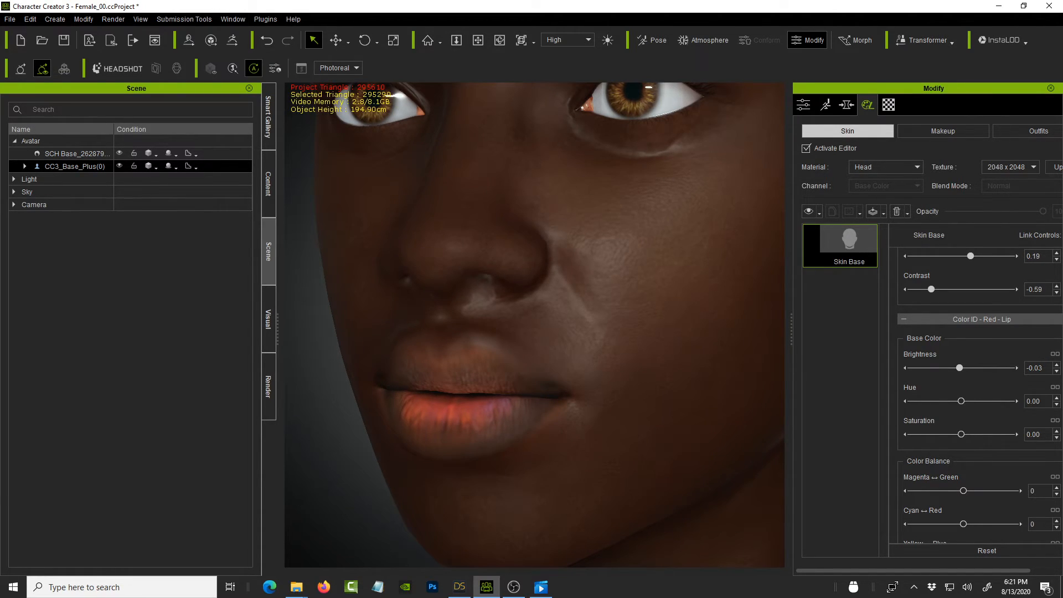
Step: Set the lip colour roughness brightness to -0.39 and contrast to 0.10
left_click(541, 587)
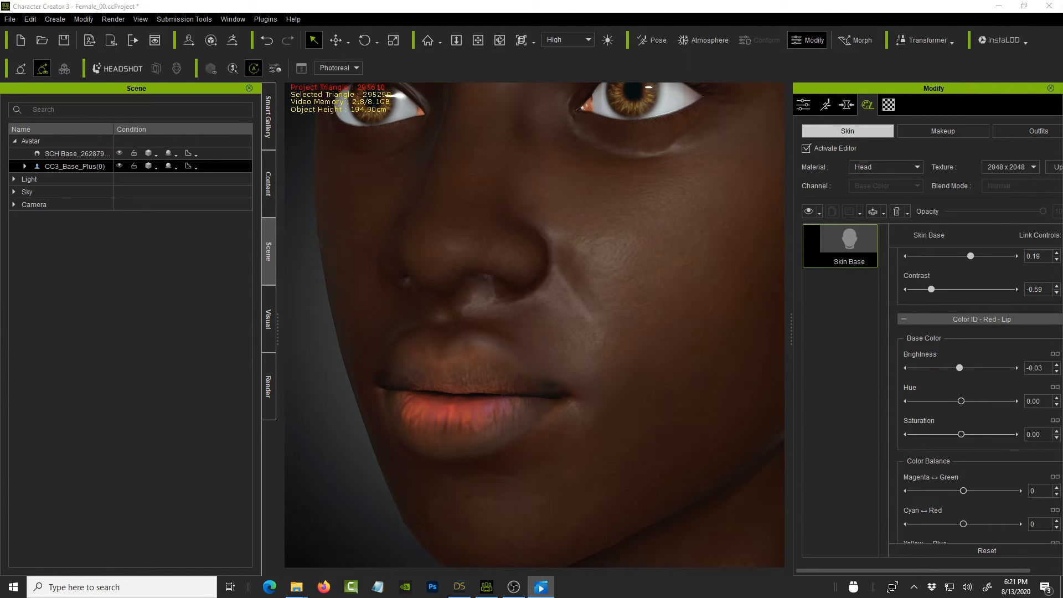
scroll("down", 3)
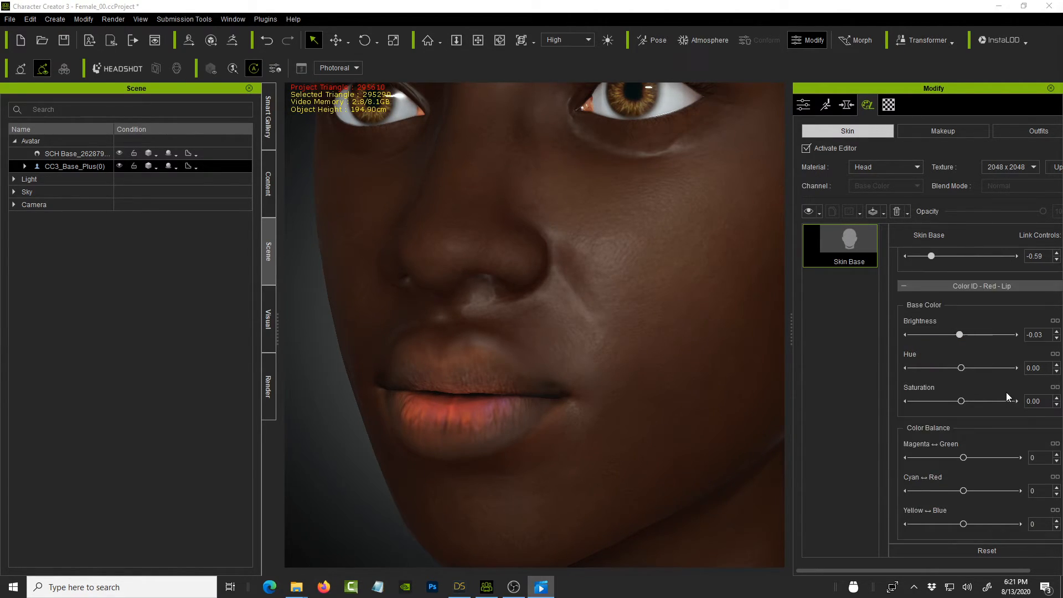
scroll("down", 3)
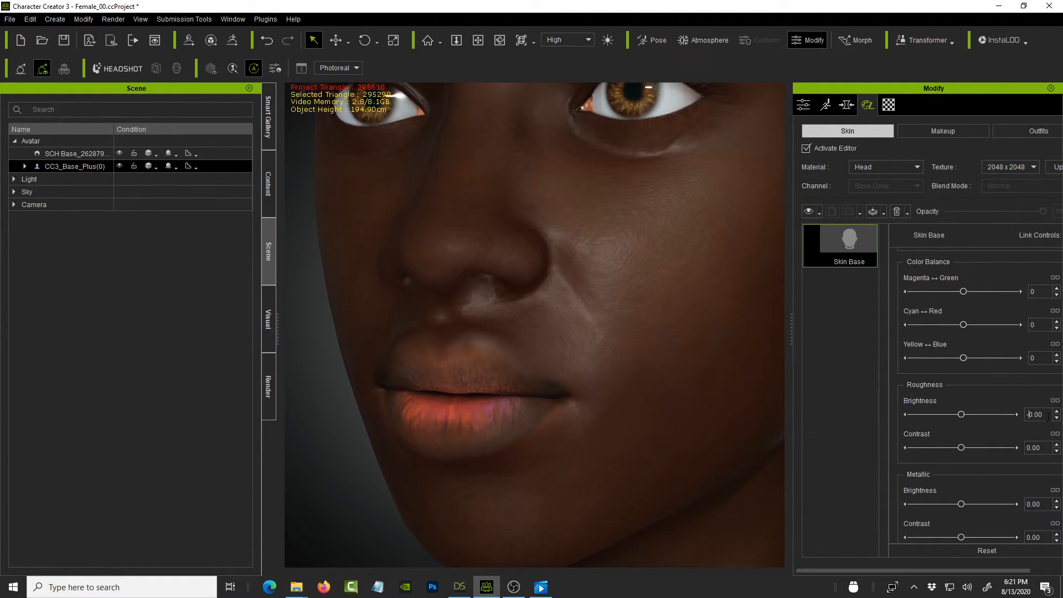
triple_click(1034, 415)
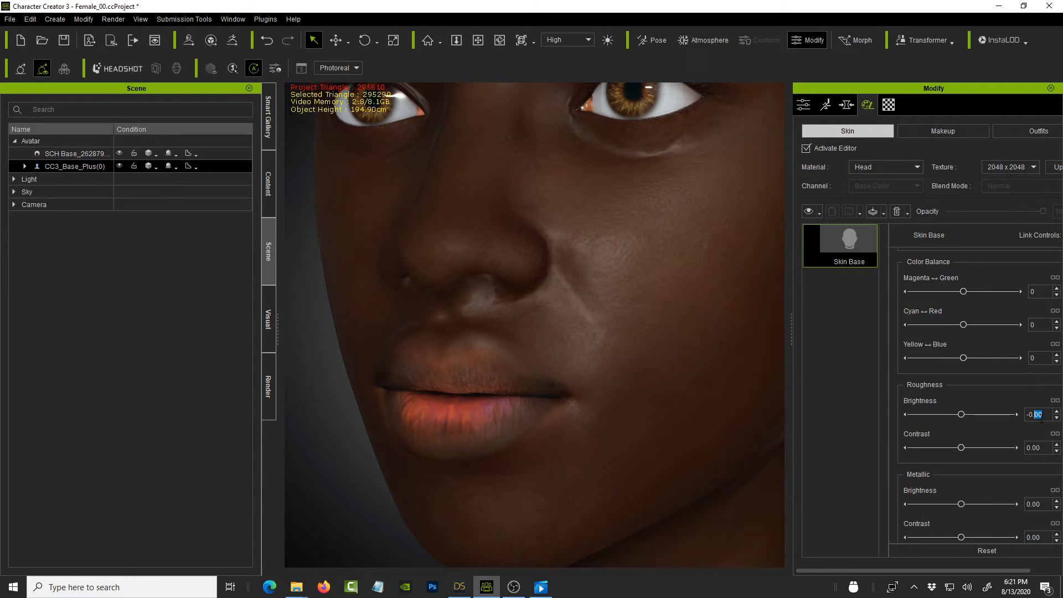
left_click_drag(961, 415, 942, 415)
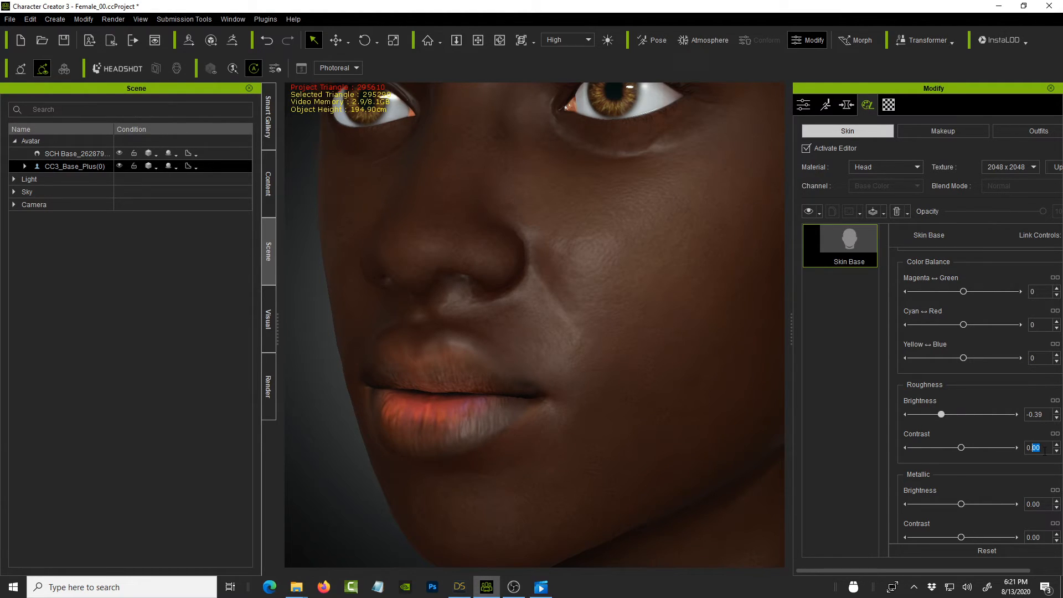
type("0.10")
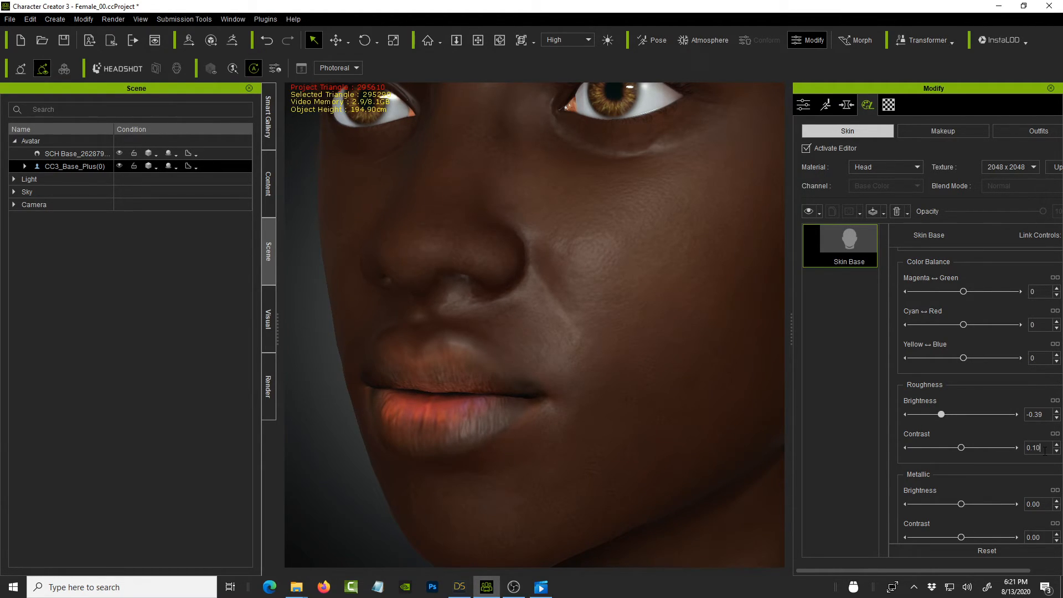
left_click_drag(961, 447, 966, 447)
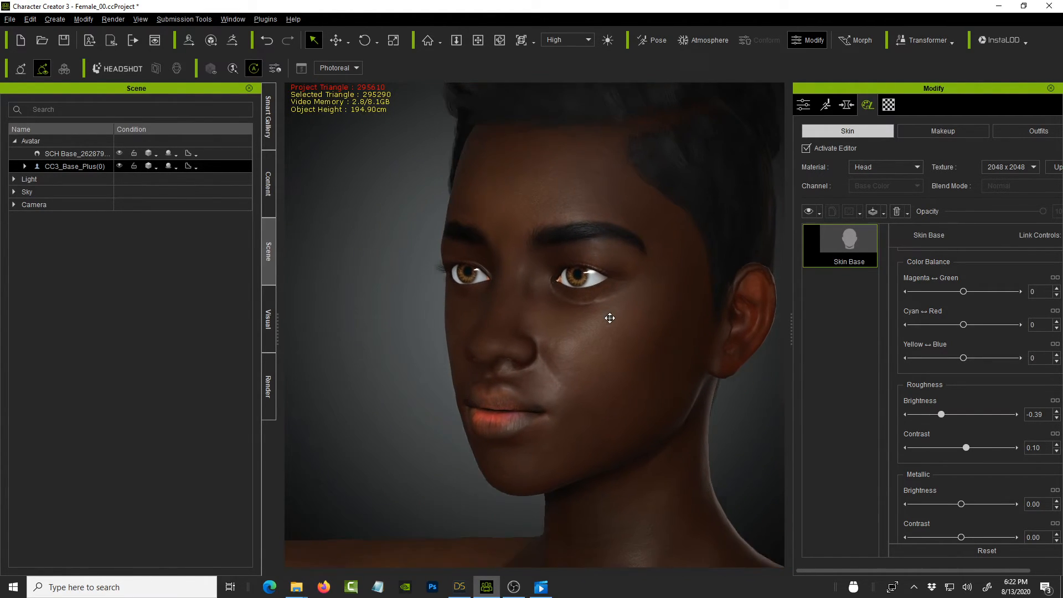
Step: Orbit the viewport to a three-quarter view of the character's face
left_click_drag(610, 318, 616, 360)
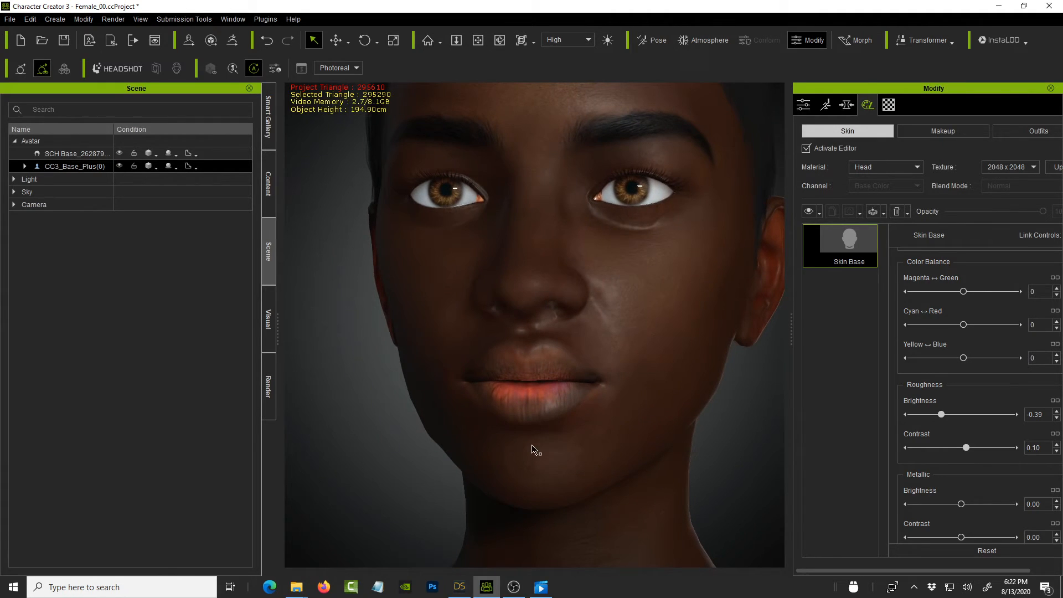
left_click_drag(536, 449, 617, 313)
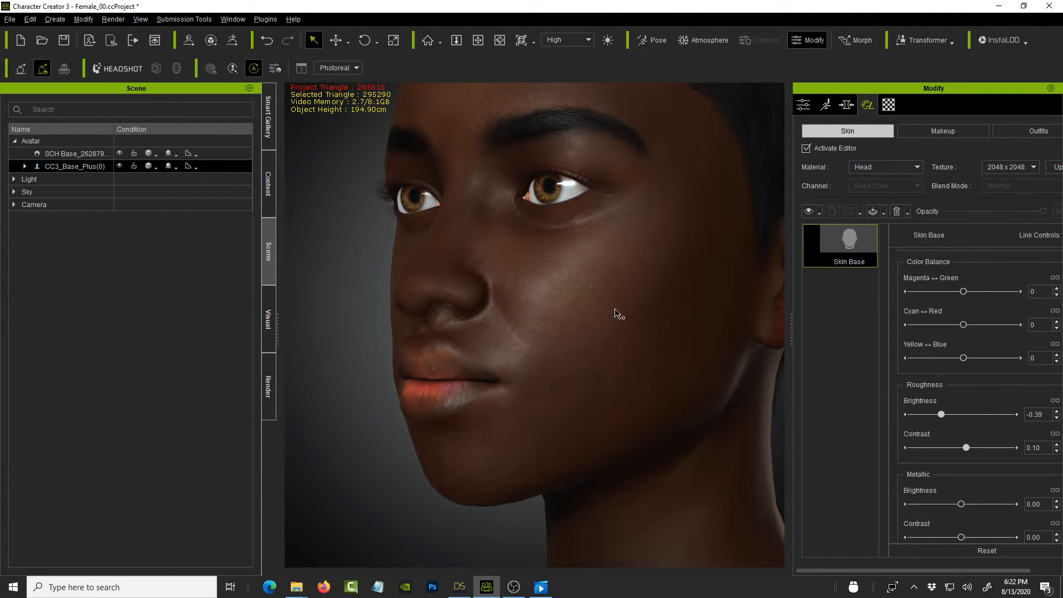
mouse_move(638, 313)
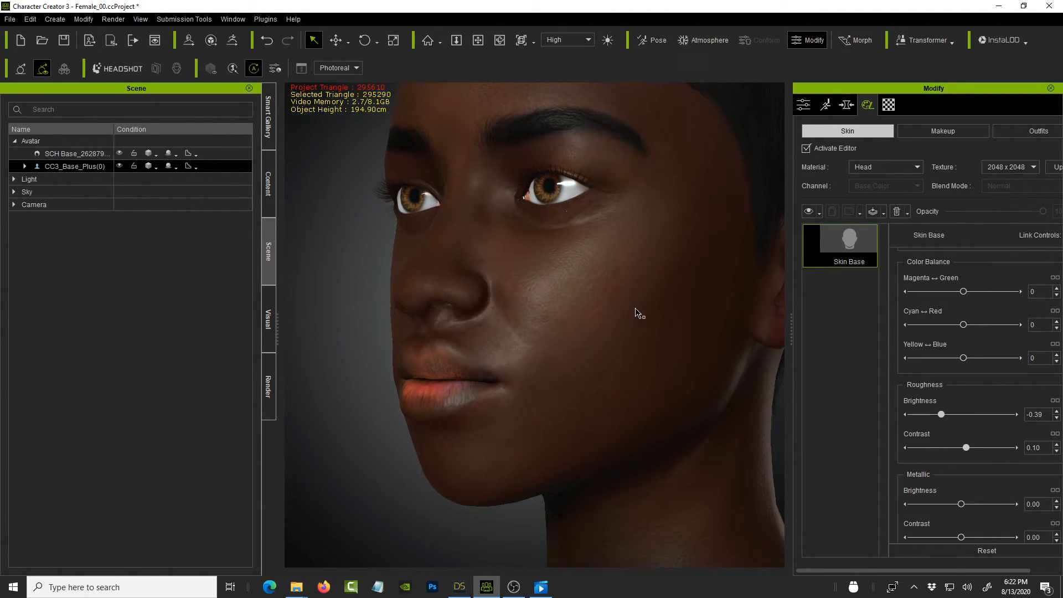
mouse_move(624, 199)
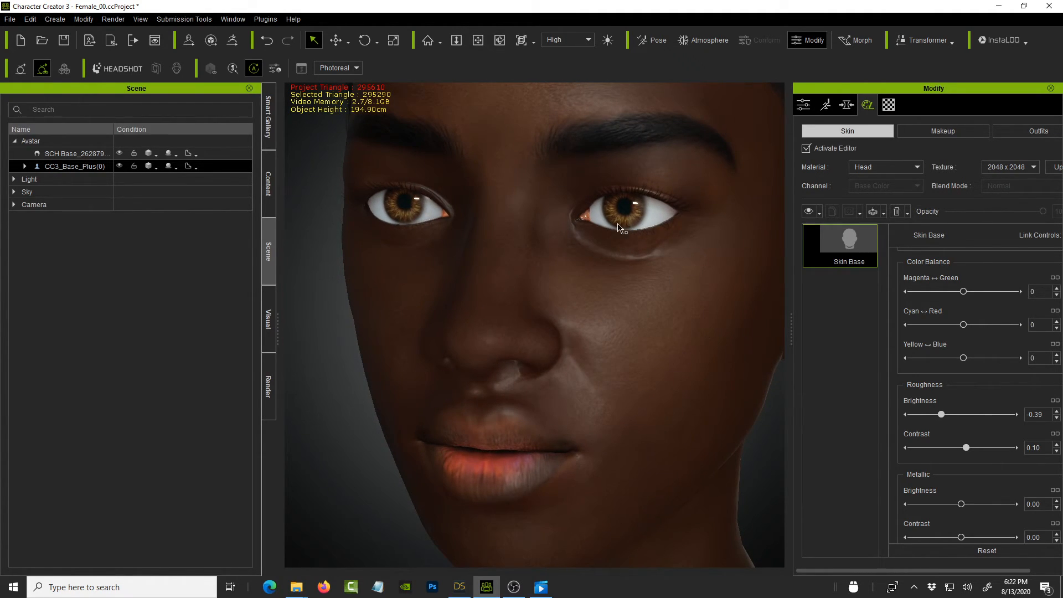
mouse_move(596, 235)
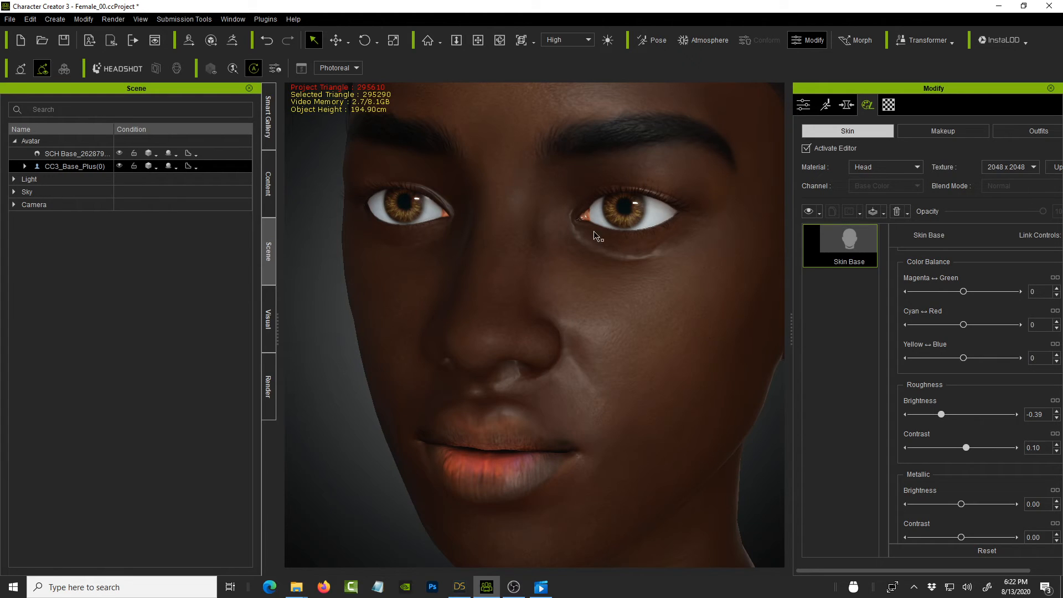
mouse_move(629, 284)
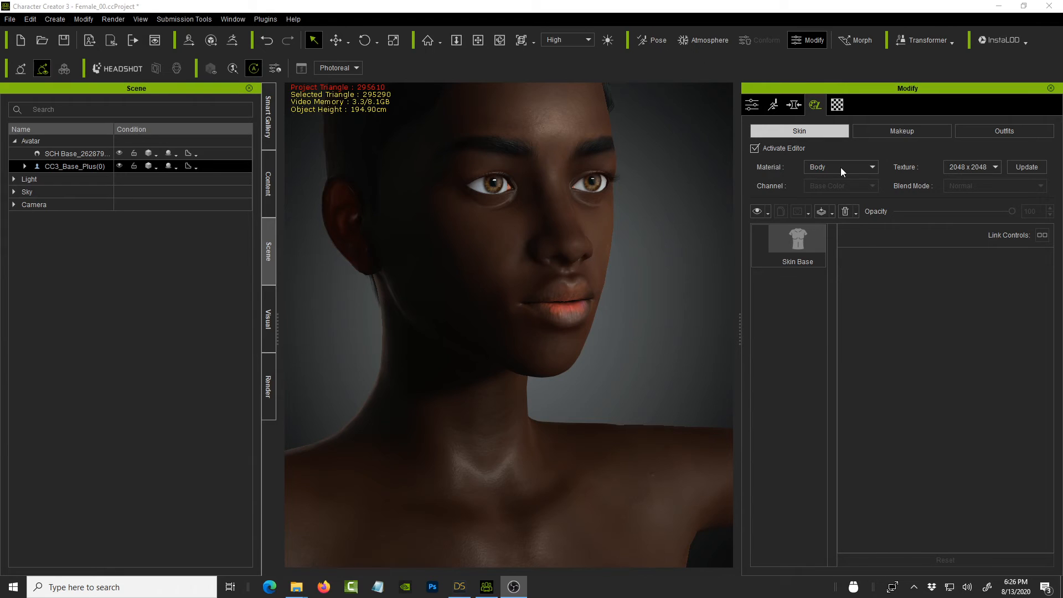
Step: Keep Body as the skin material and turn off Activate Editor to bake the textures
left_click(873, 167)
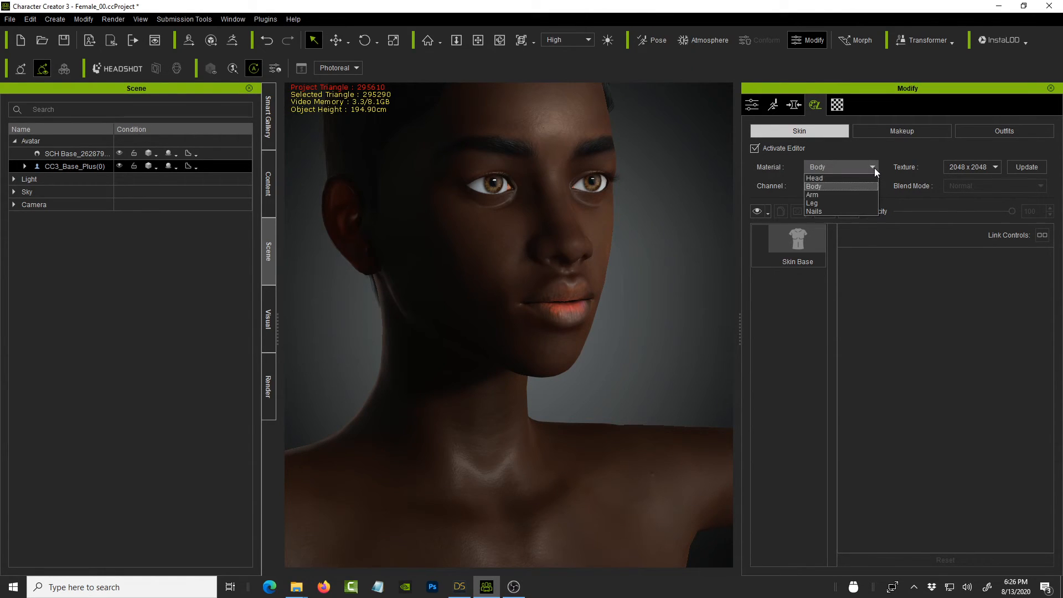
left_click(818, 186)
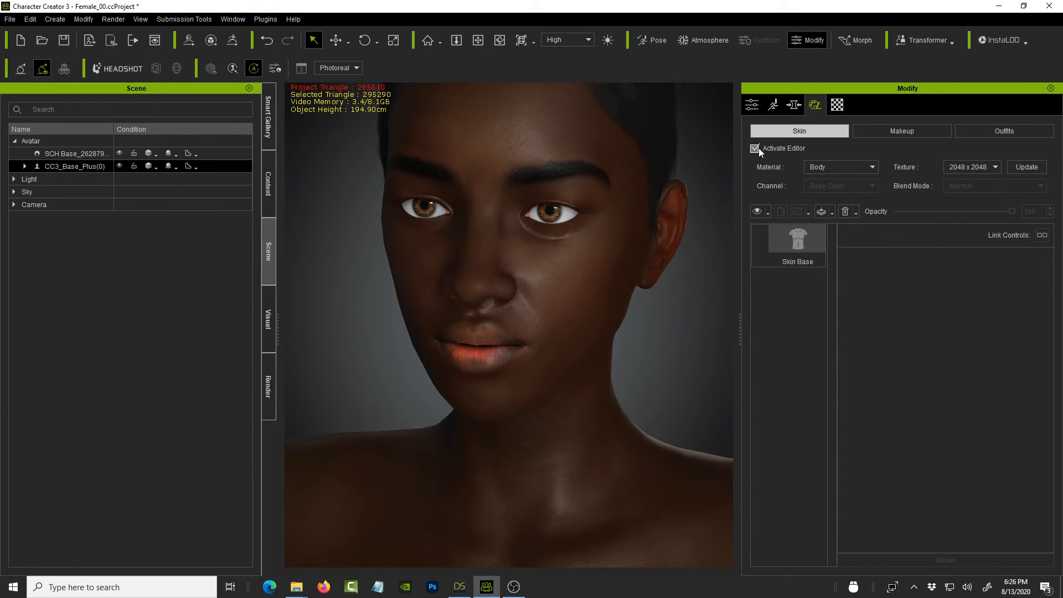
left_click(755, 148)
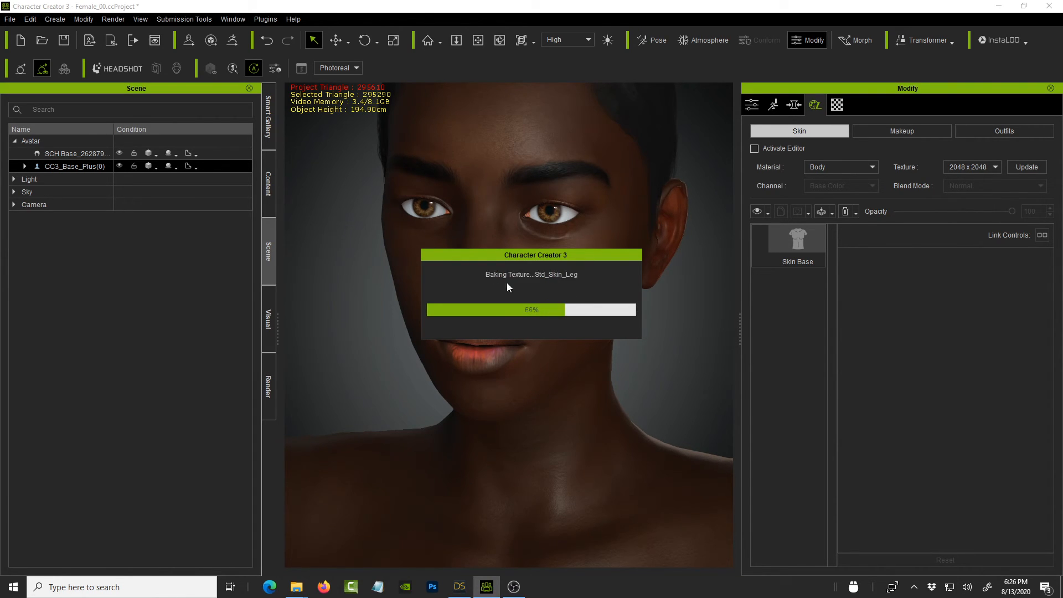
mouse_move(539, 310)
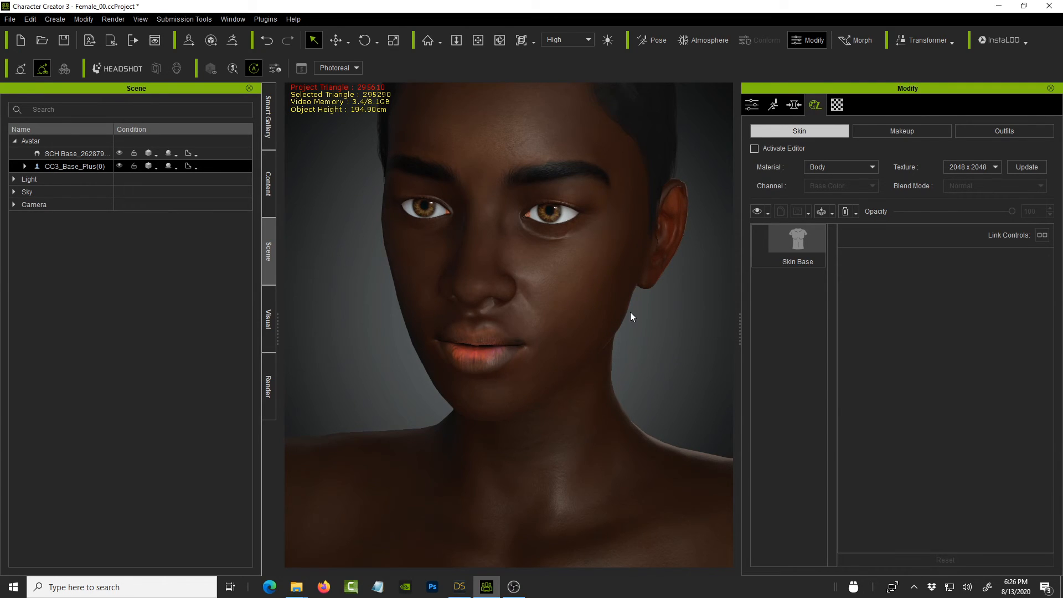
mouse_move(622, 299)
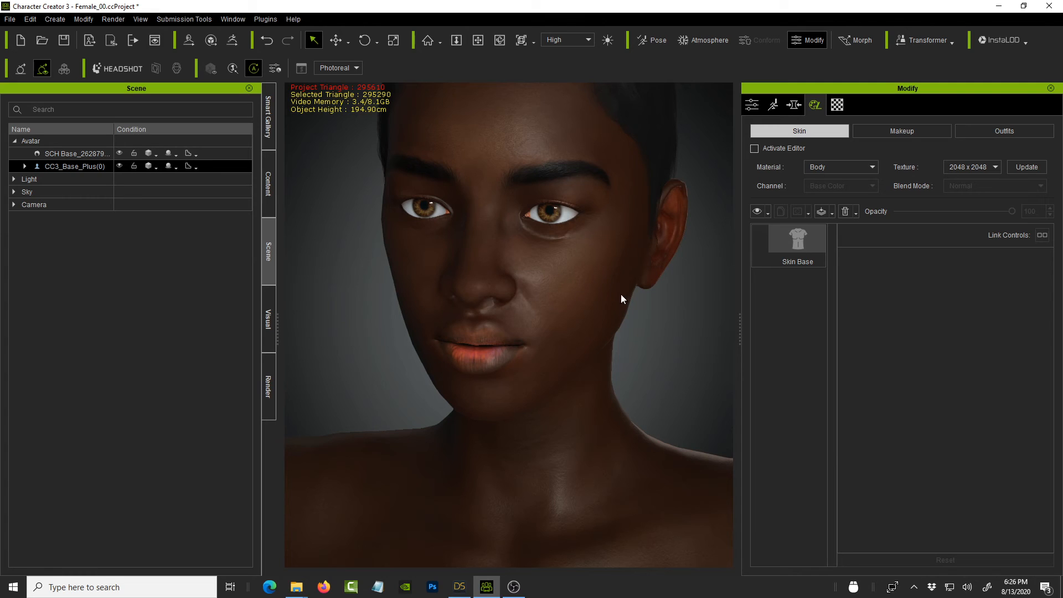
Step: Return to the viewport once the skin texture bake has completed
left_click(542, 299)
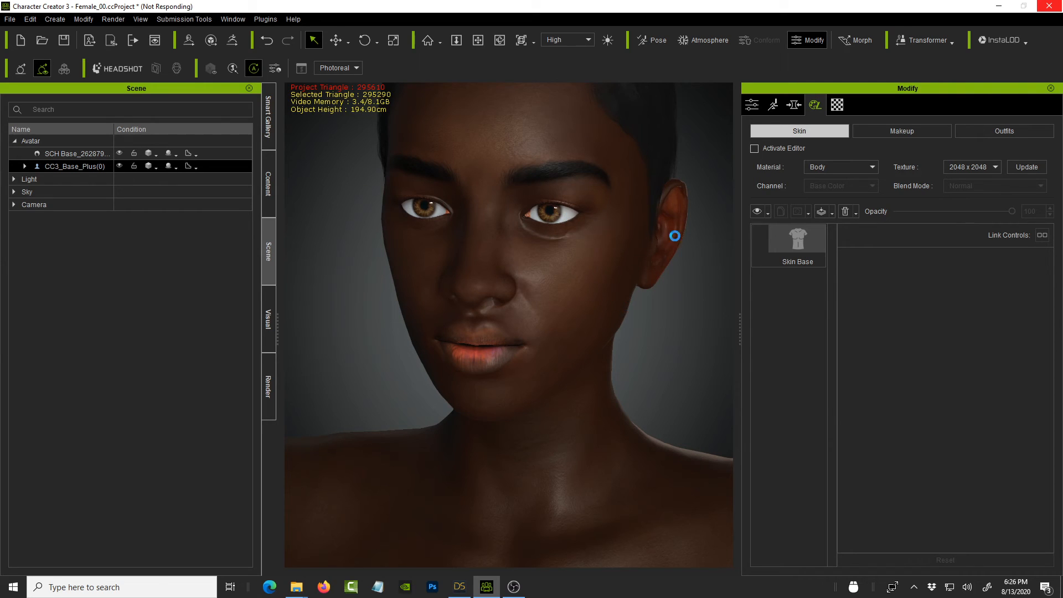
mouse_move(634, 317)
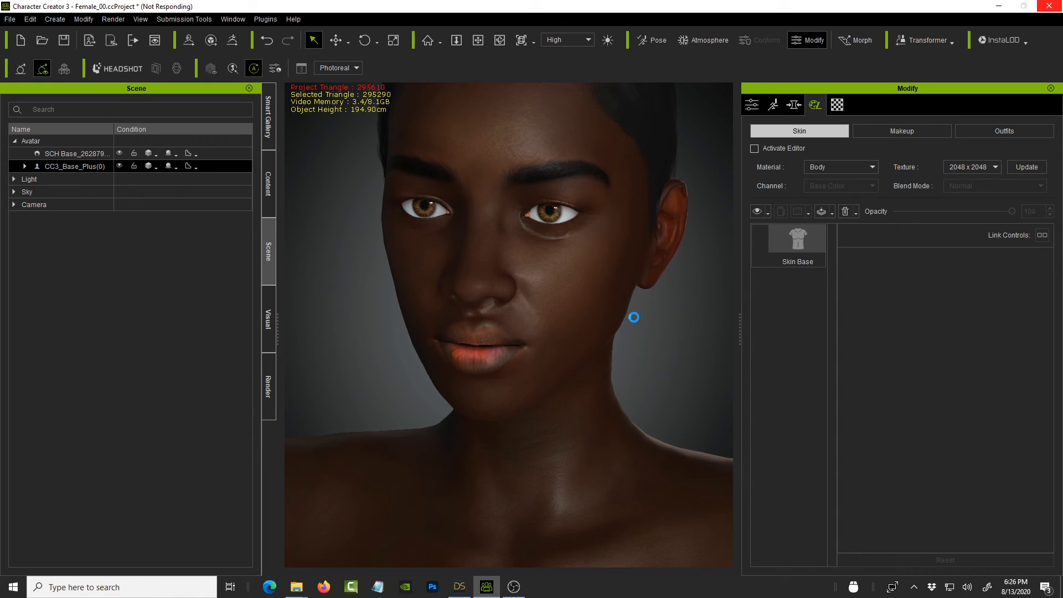
mouse_move(634, 335)
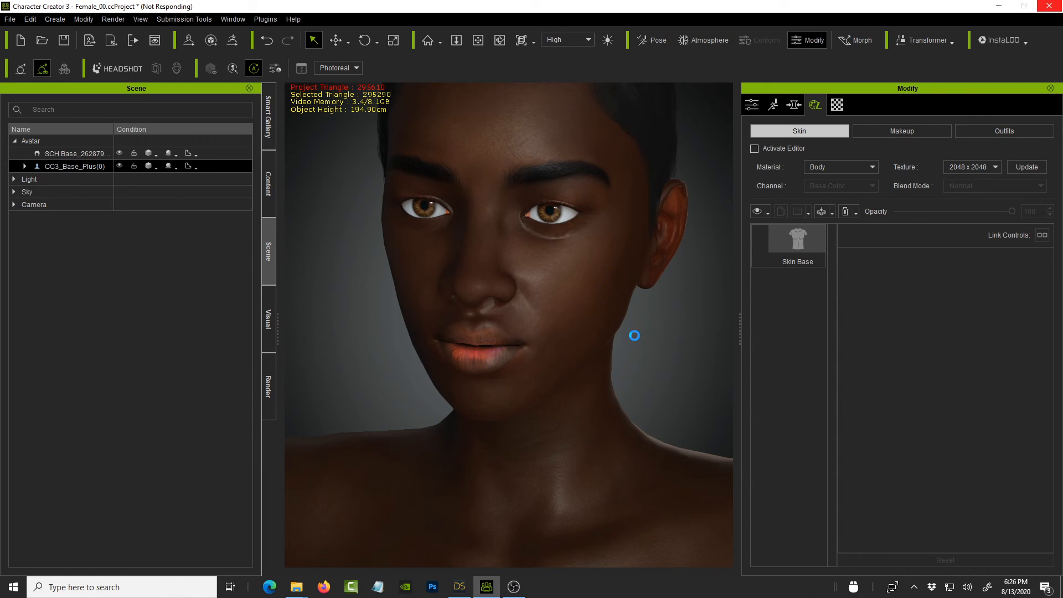
mouse_move(778, 154)
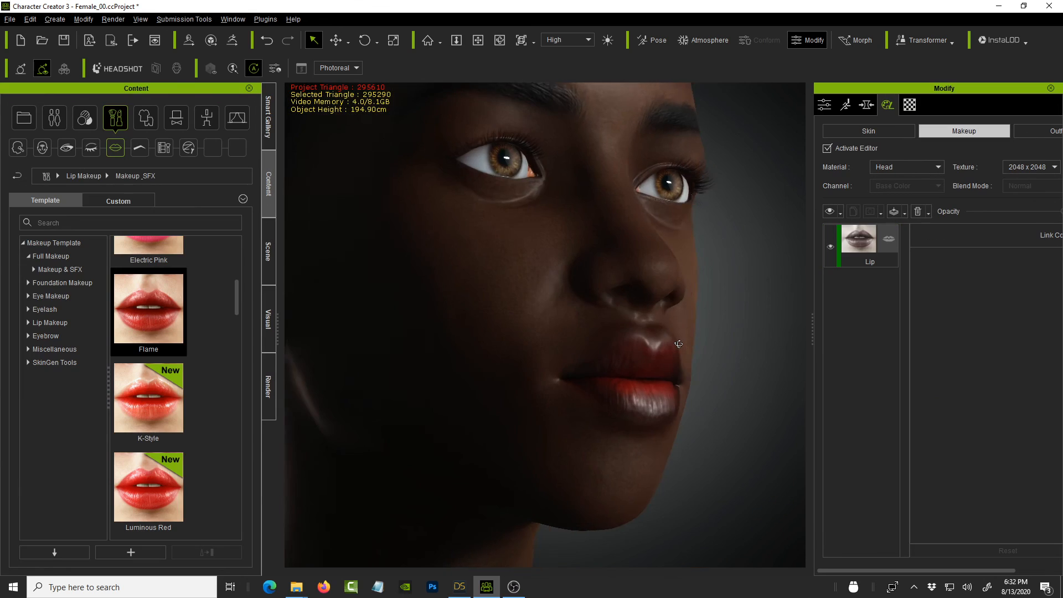
Step: Apply the Mulberry lip makeup template and confirm how the preset is added
left_click_drag(678, 344, 672, 362)
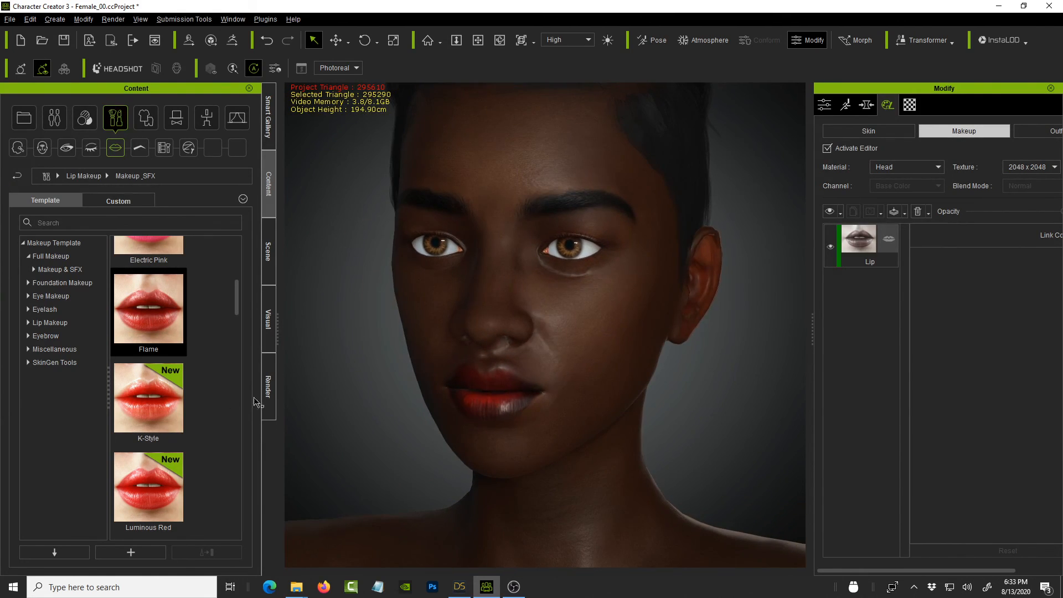
scroll("down", 3)
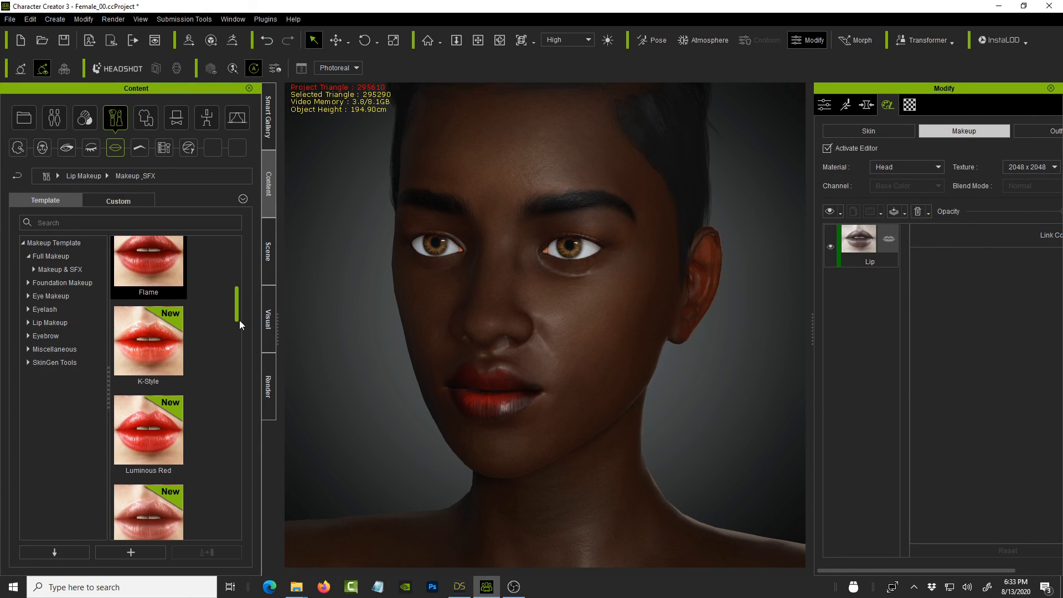
scroll("down", 3)
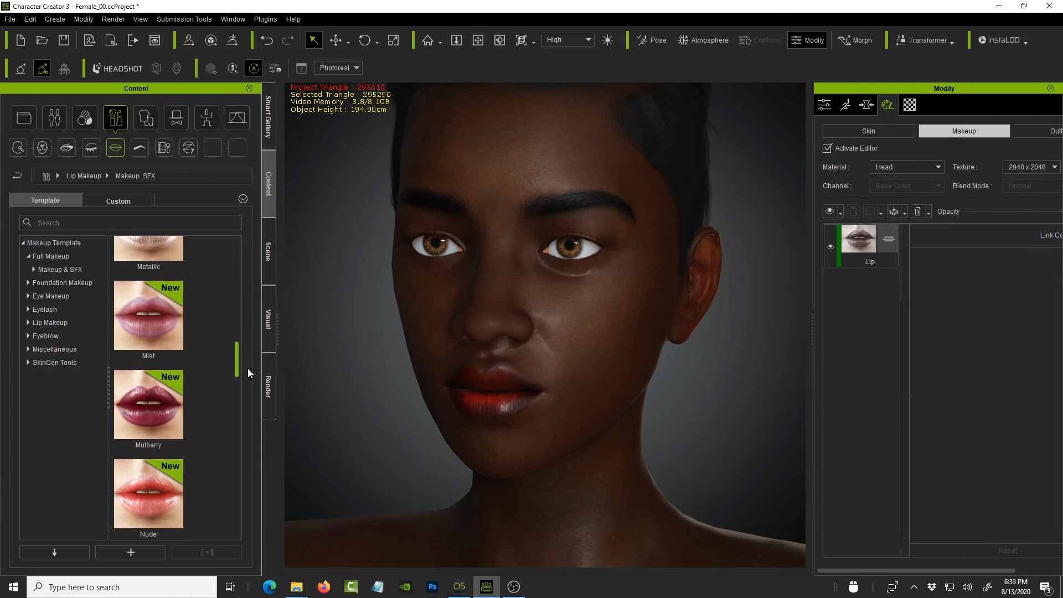
scroll("down", 3)
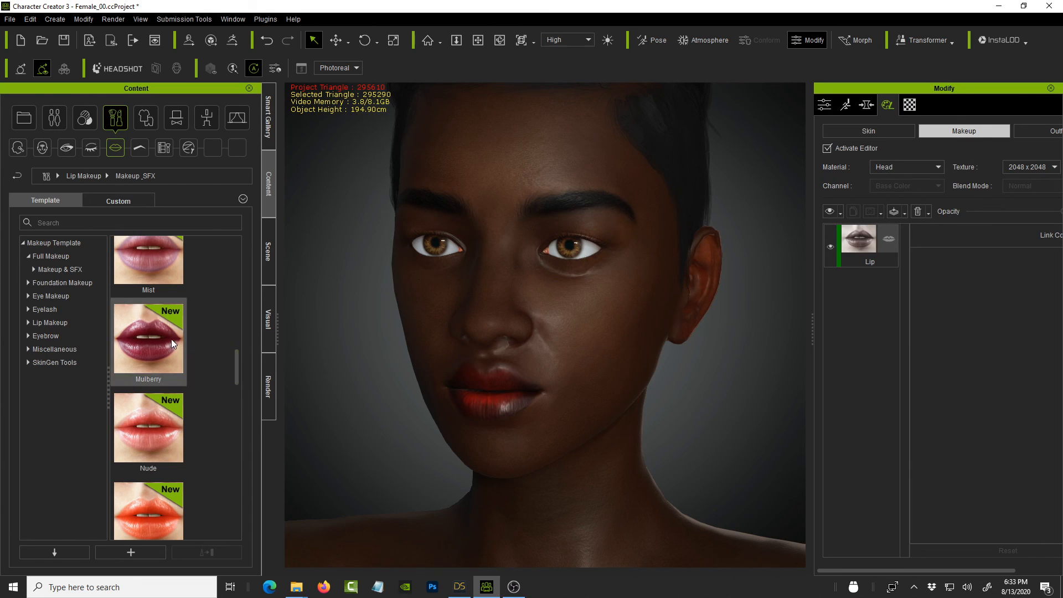
mouse_move(166, 348)
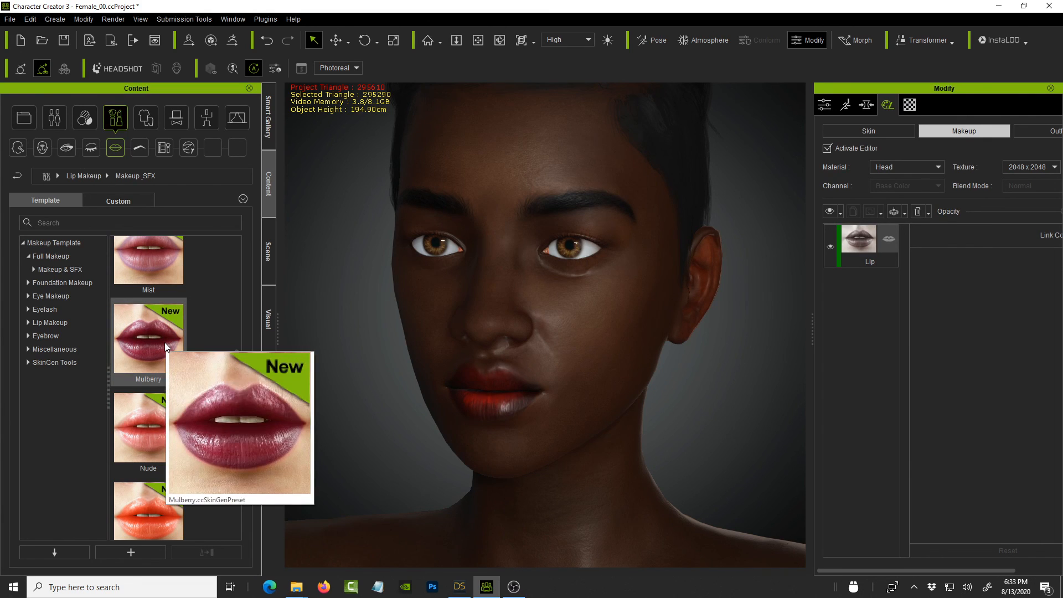
double_click(148, 337)
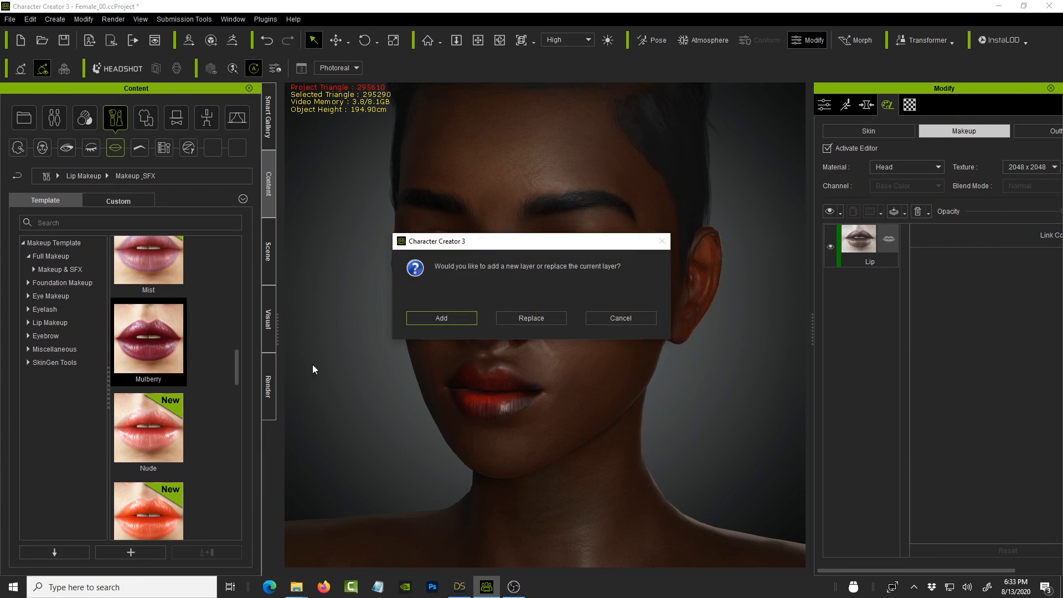
left_click(441, 318)
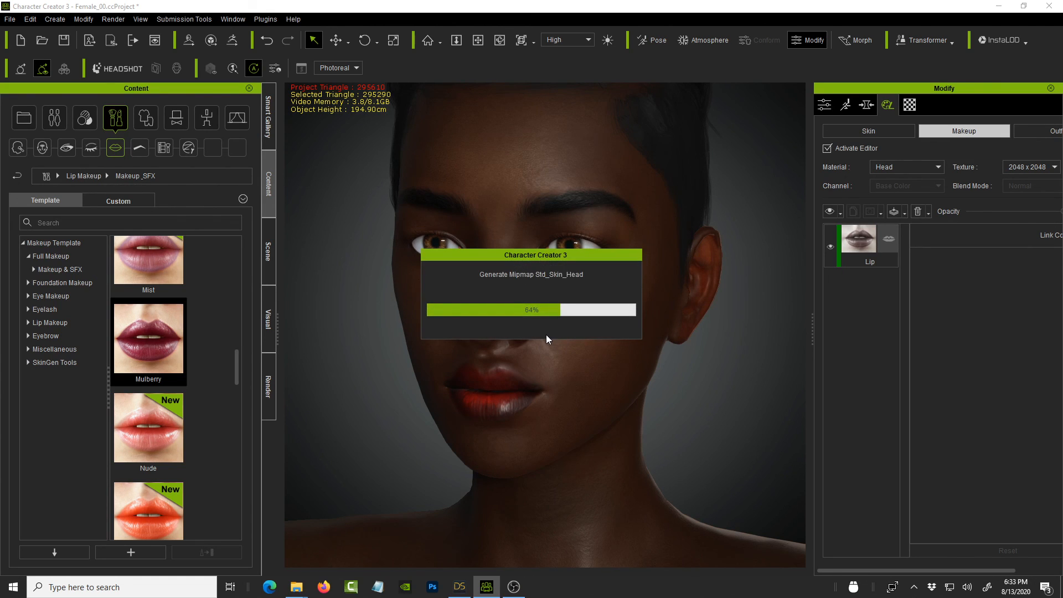